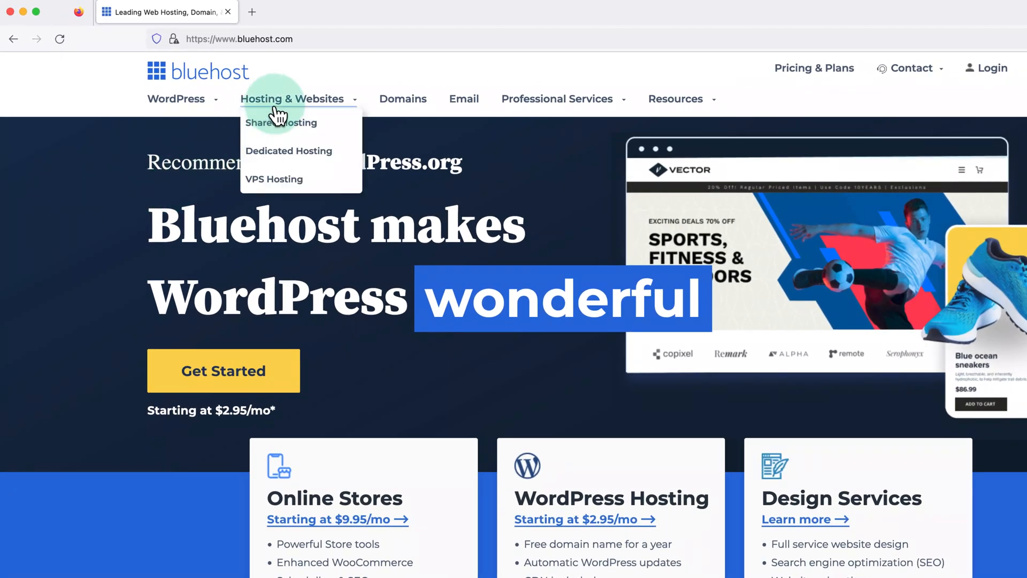
mouse_move(280, 130)
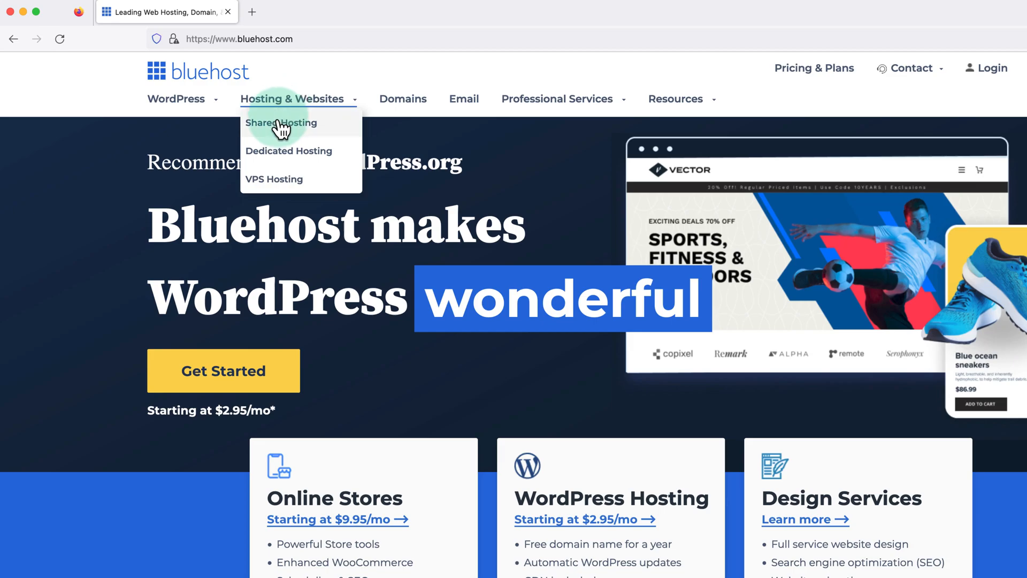
- Go to the Shared Hosting page and bring the Basic, Choice Plus, Online Store and Pro plan cards into view
click(281, 123)
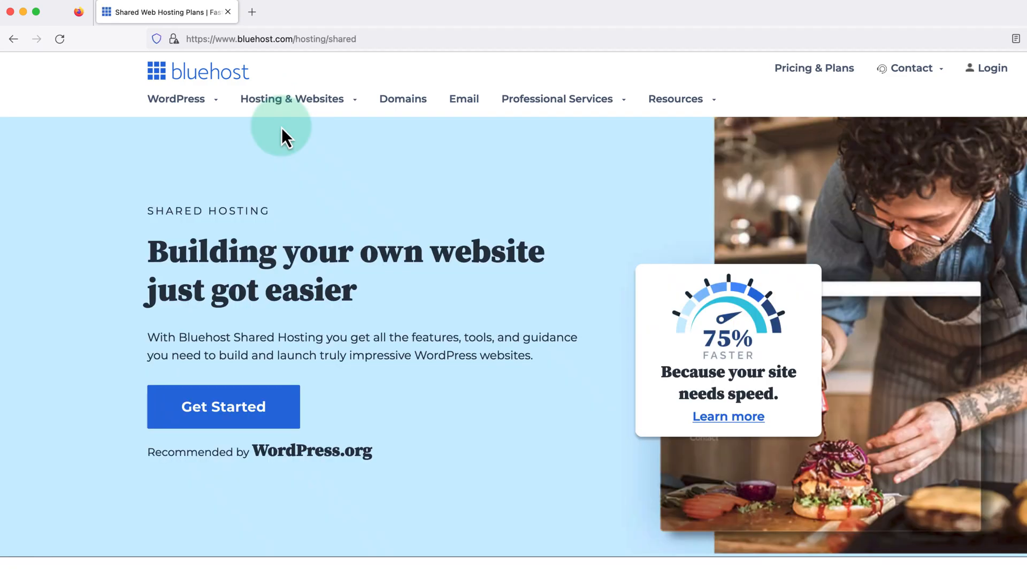
scroll(down, 3)
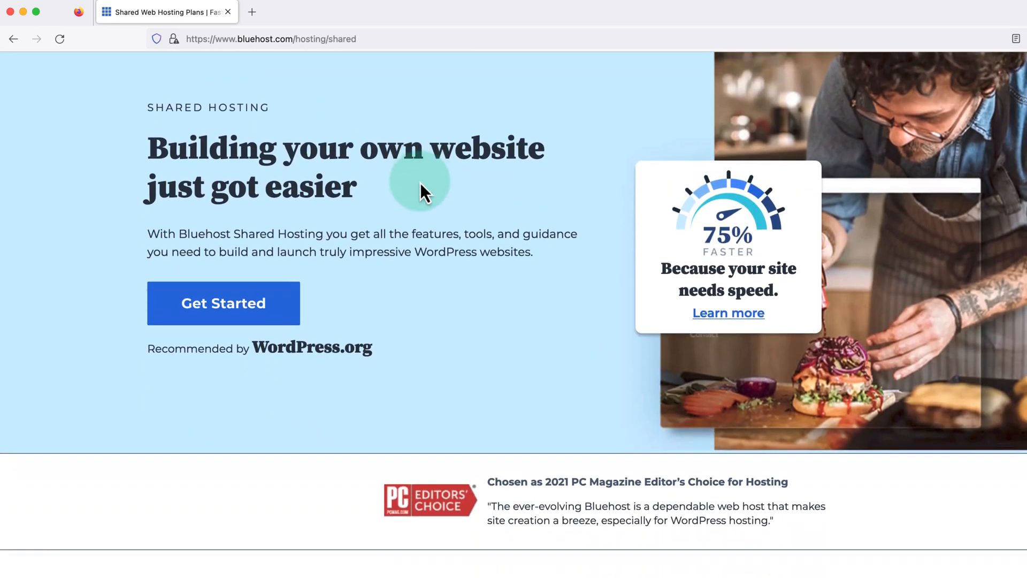
scroll(down, 3)
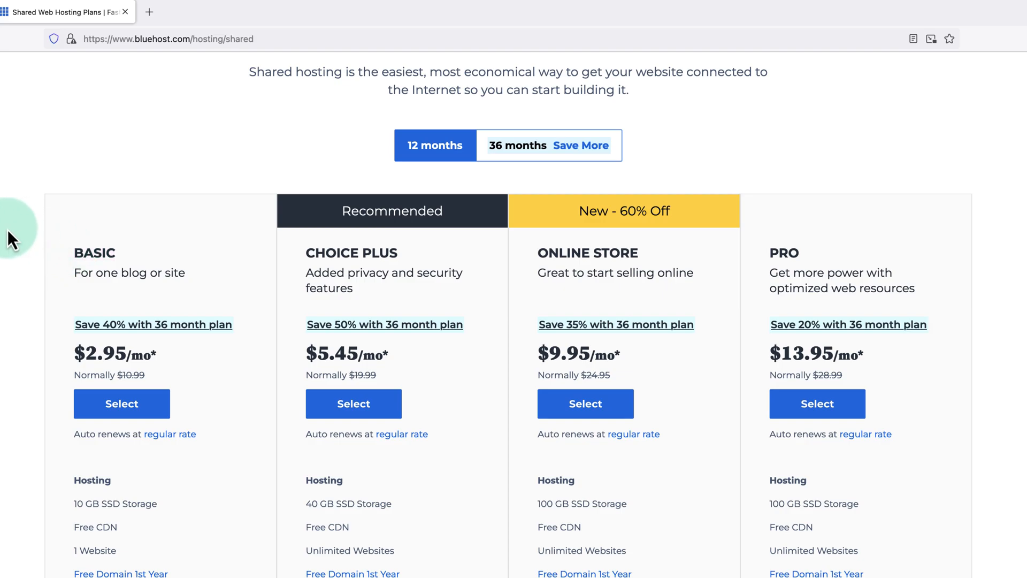
mouse_move(194, 225)
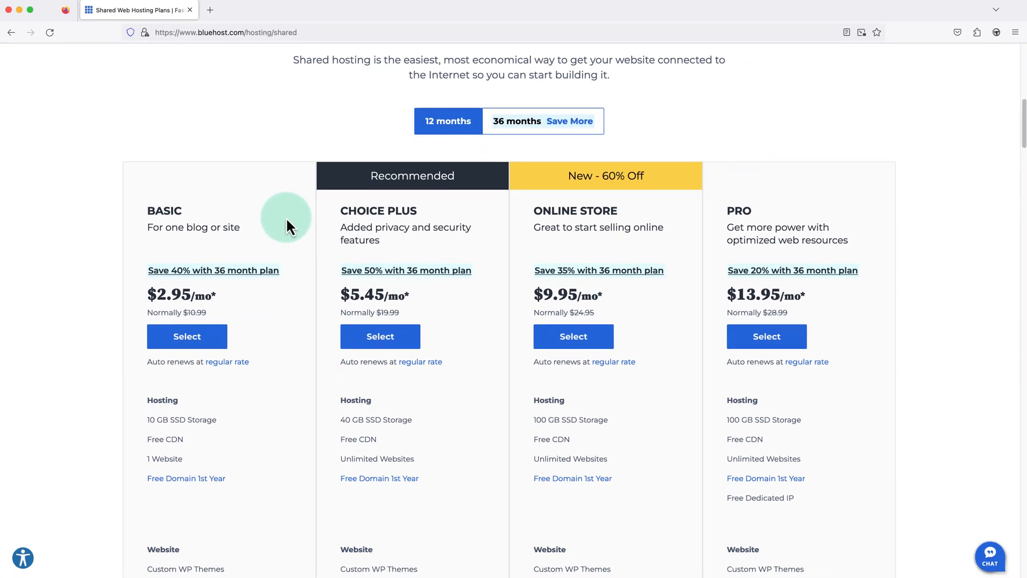
mouse_move(221, 321)
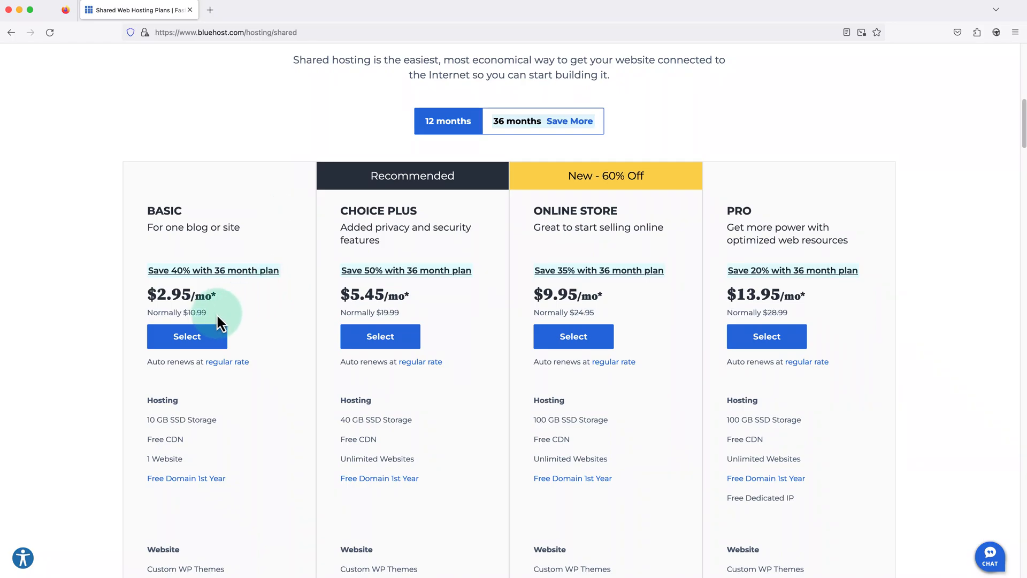
- Select the BASIC plan and enter martieswebsite as a new domain with the .com ending
click(187, 336)
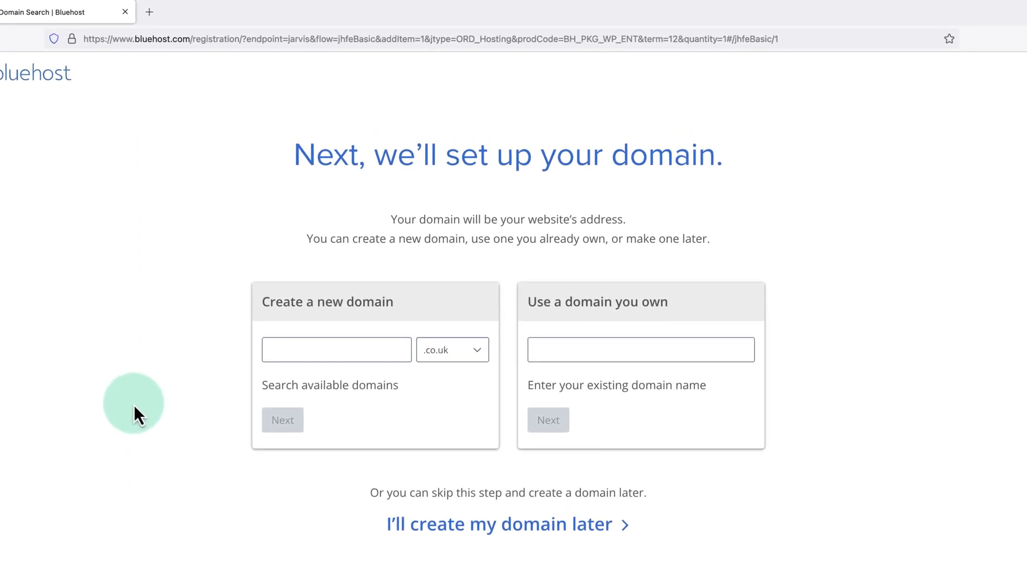
mouse_move(210, 382)
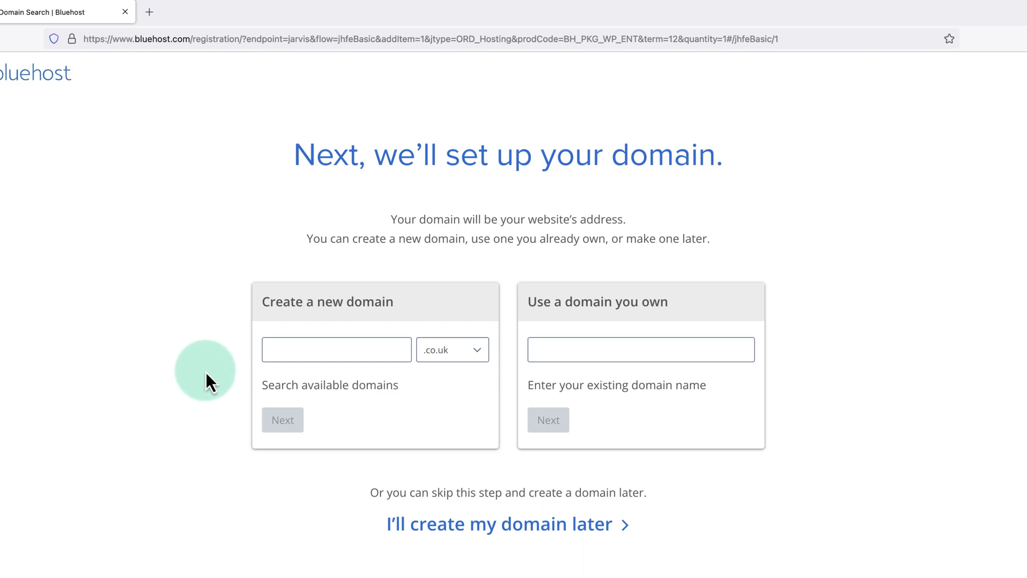
mouse_move(330, 346)
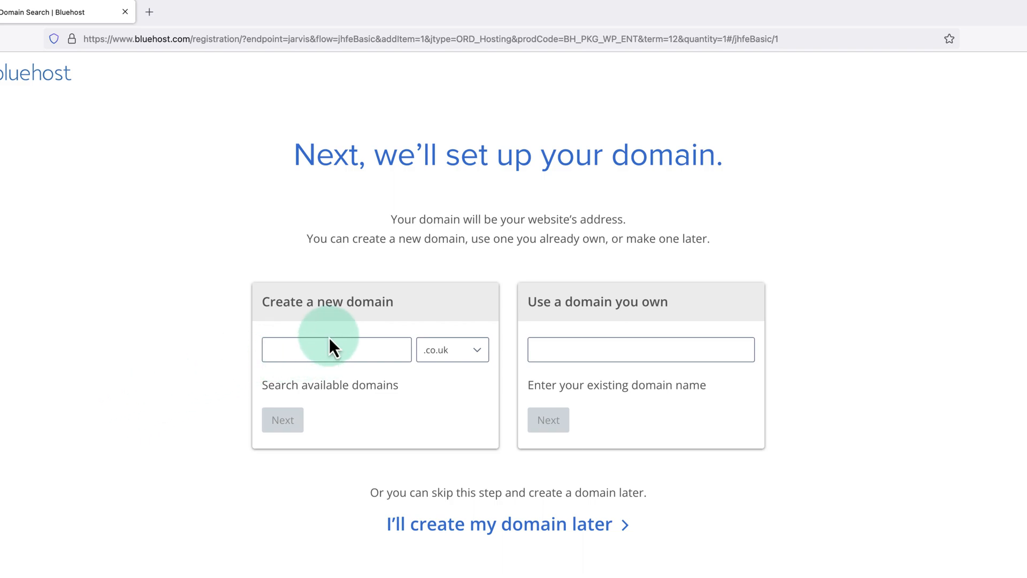
mouse_move(373, 310)
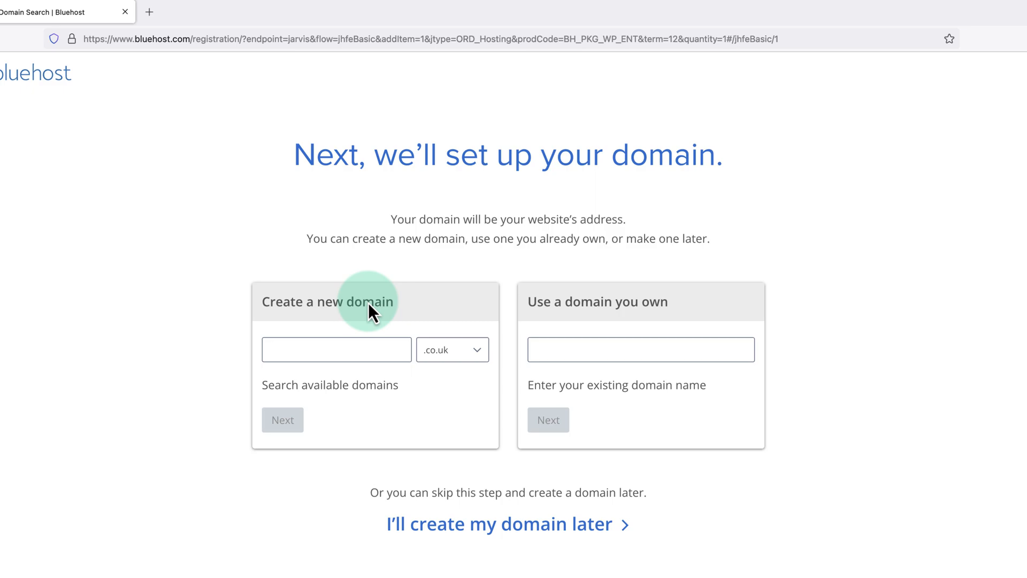
text(marties)
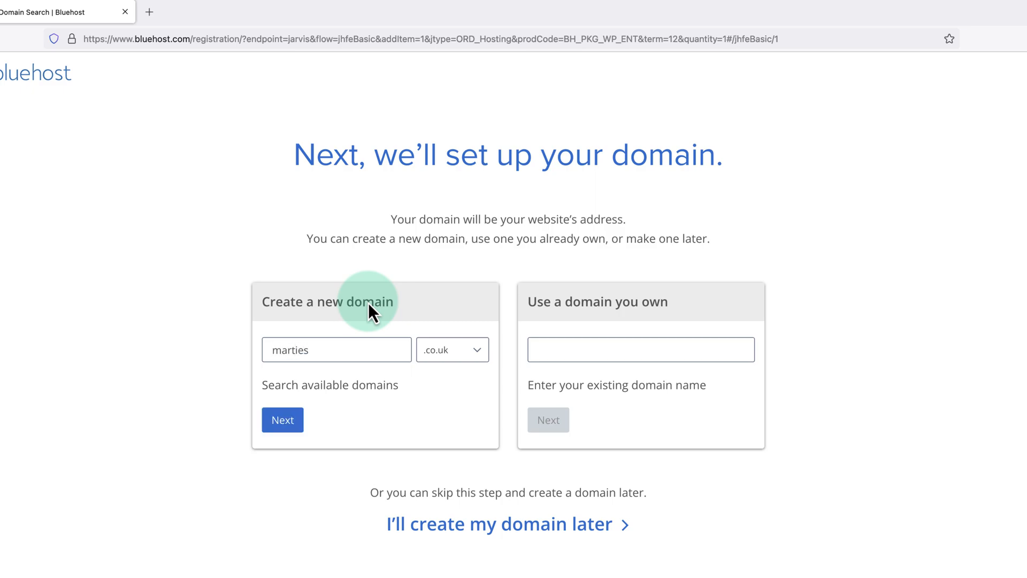
text(website)
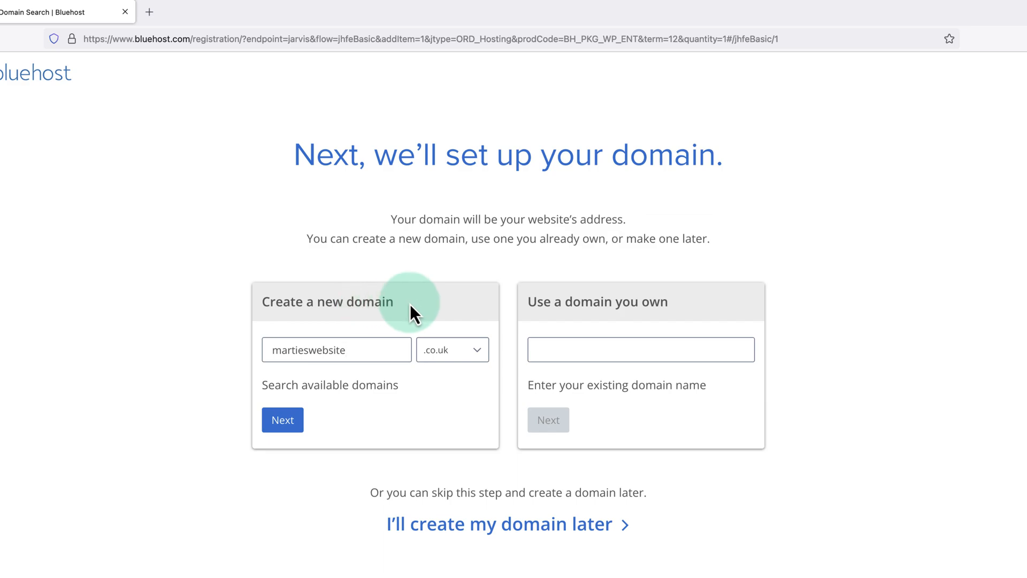
click(451, 348)
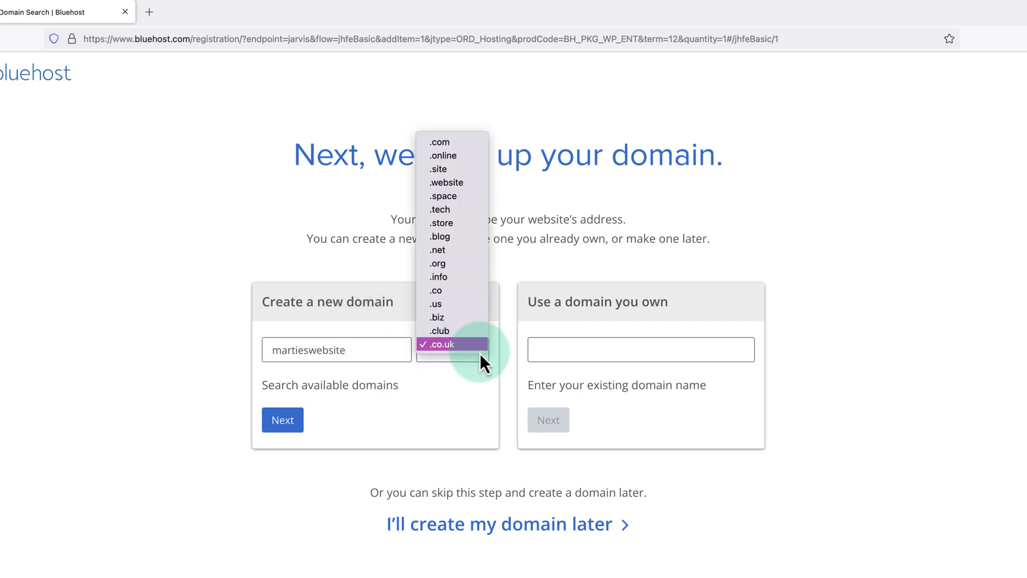
mouse_move(455, 156)
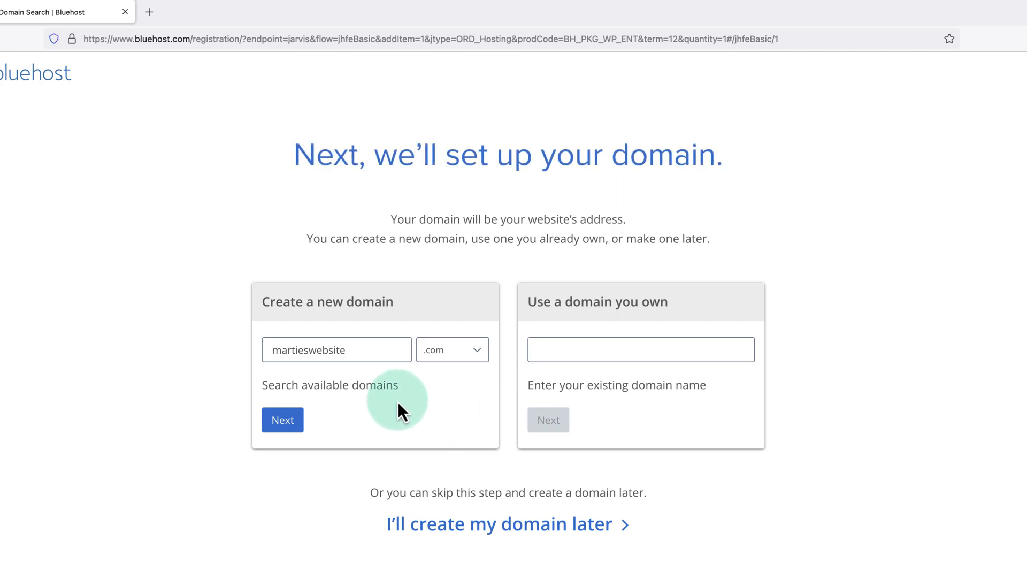
- Confirm martieswebsite.com is available and review the Create your account form down to Package Information
click(283, 420)
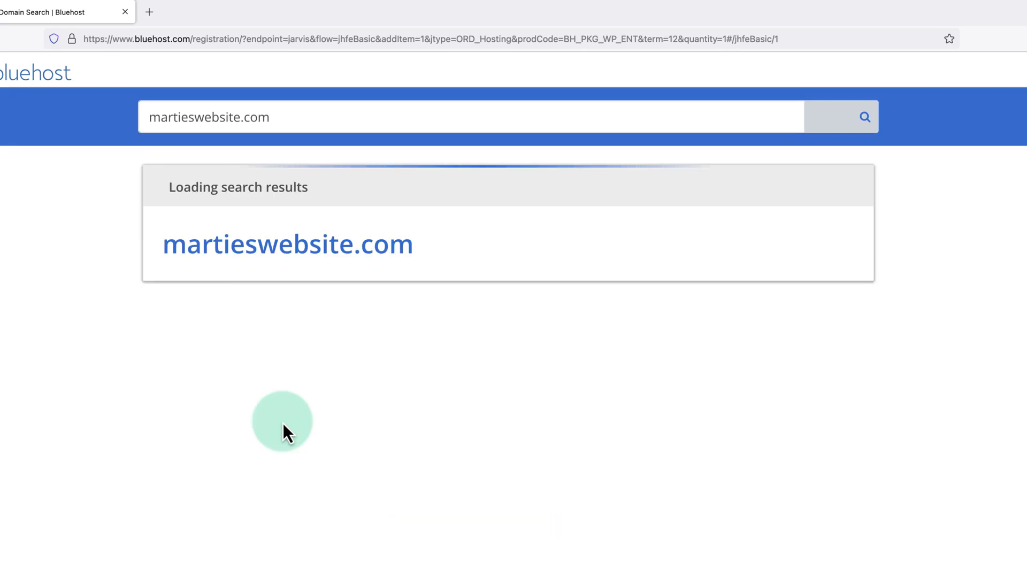
click(287, 244)
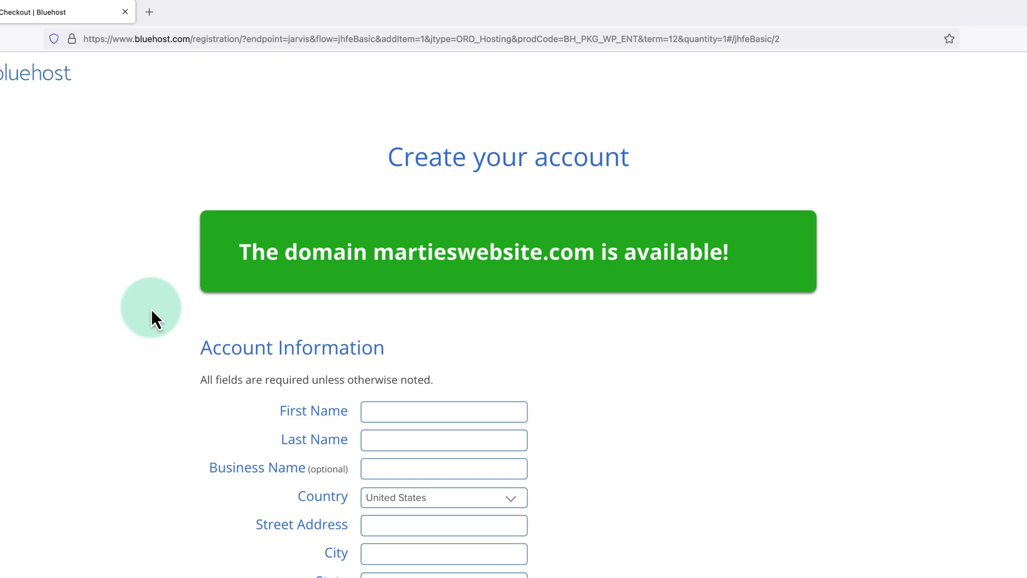
scroll(down, 3)
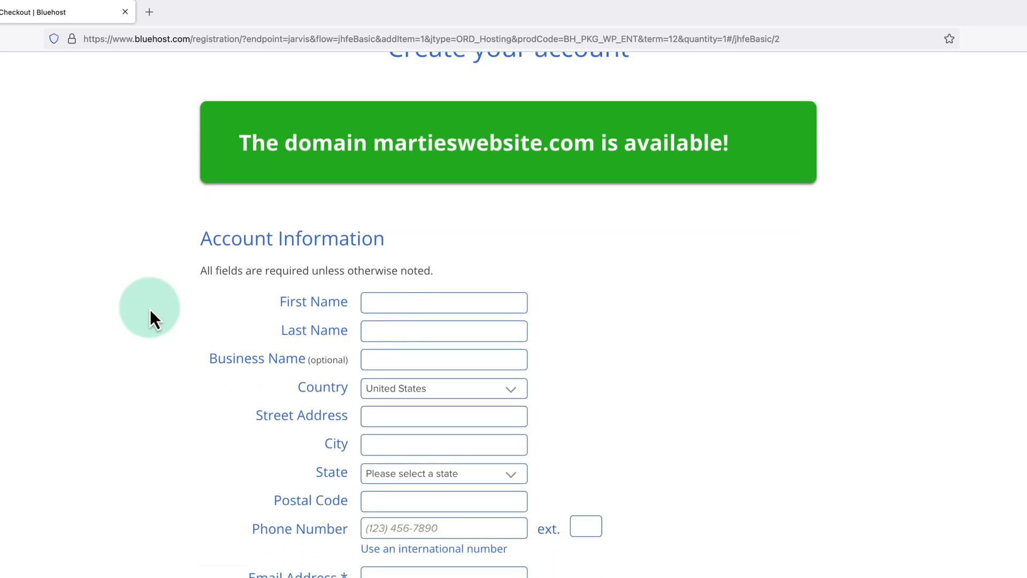
scroll(down, 3)
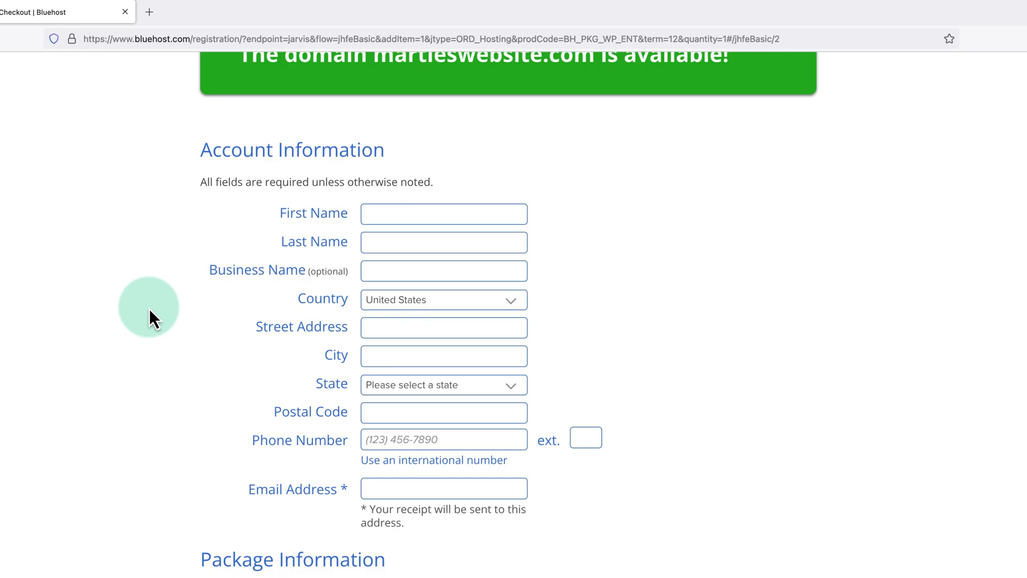
scroll(down, 3)
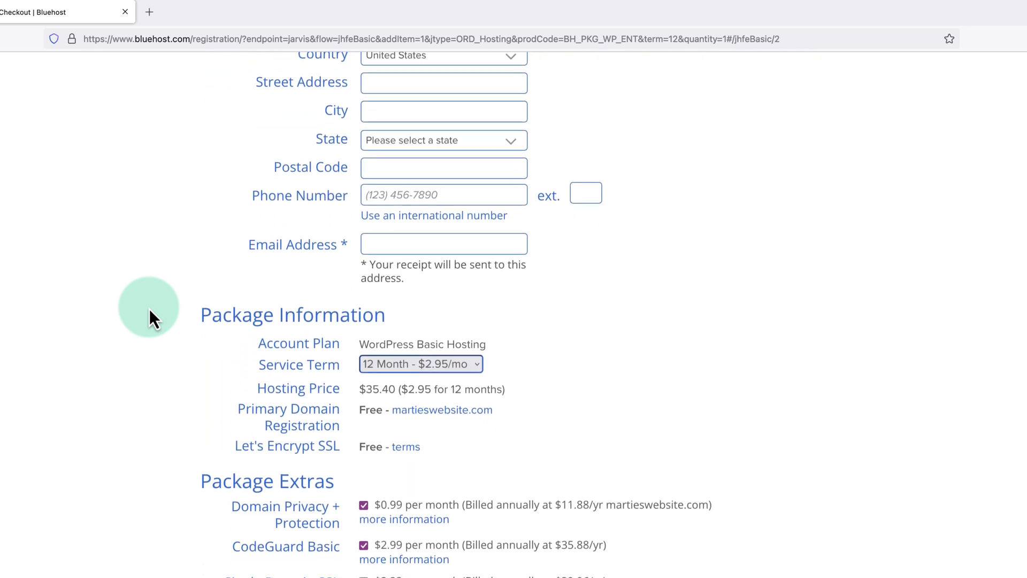
scroll(down, 3)
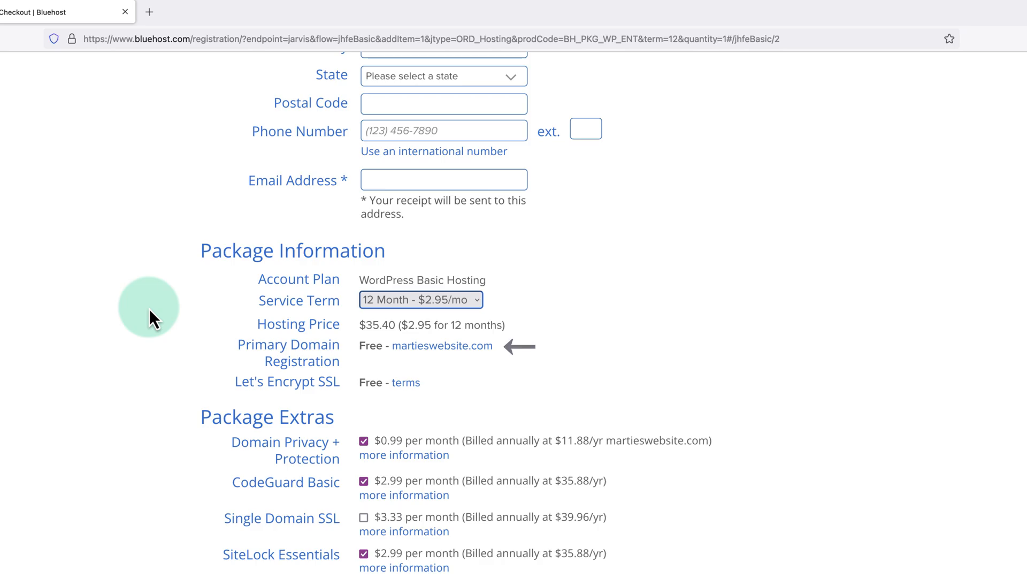
- Deselect Domain Privacy + Protection, CodeGuard Basic and SiteLock Essentials so the total drops to $35.40
scroll(down, 3)
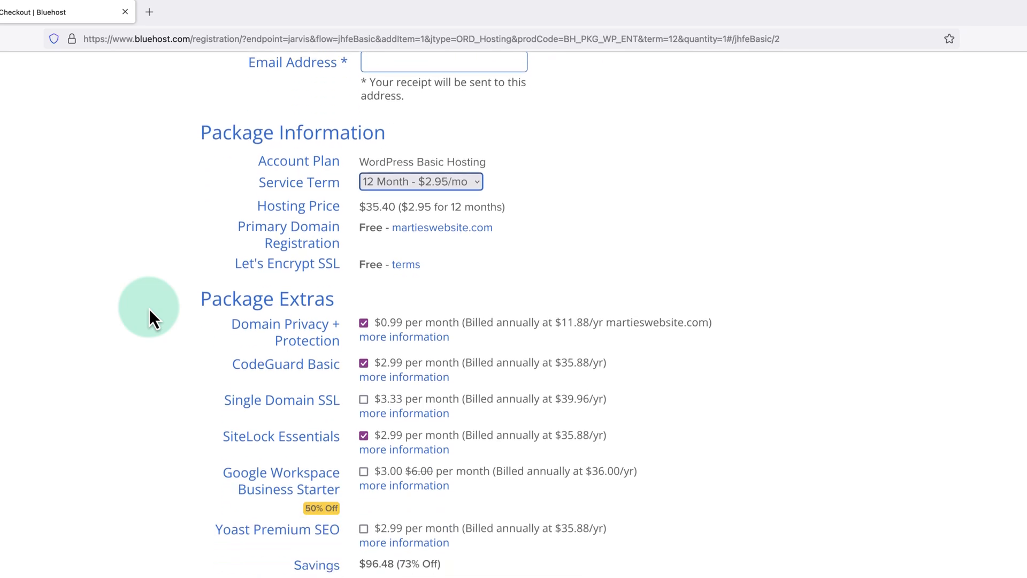
scroll(down, 3)
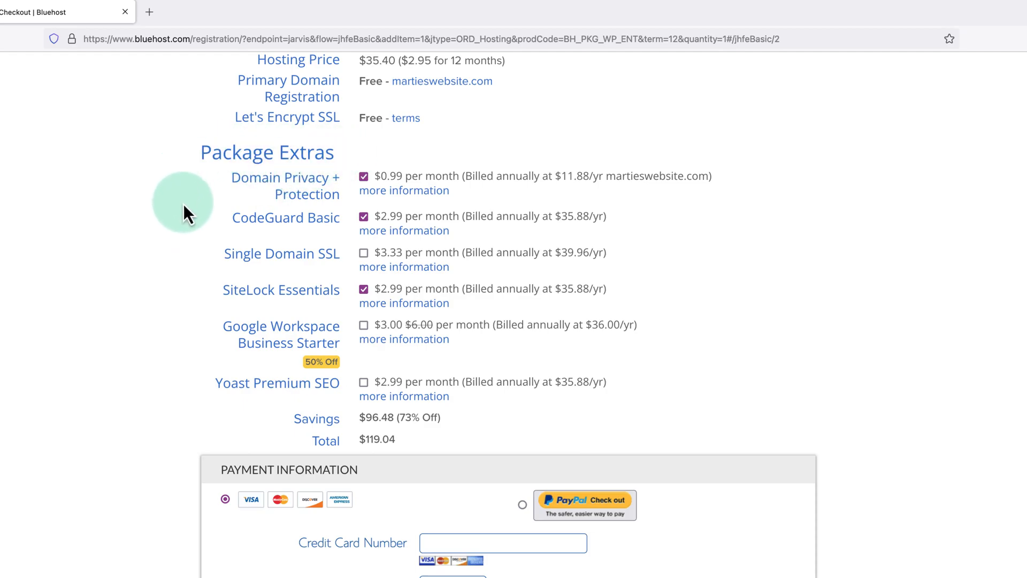
mouse_move(229, 204)
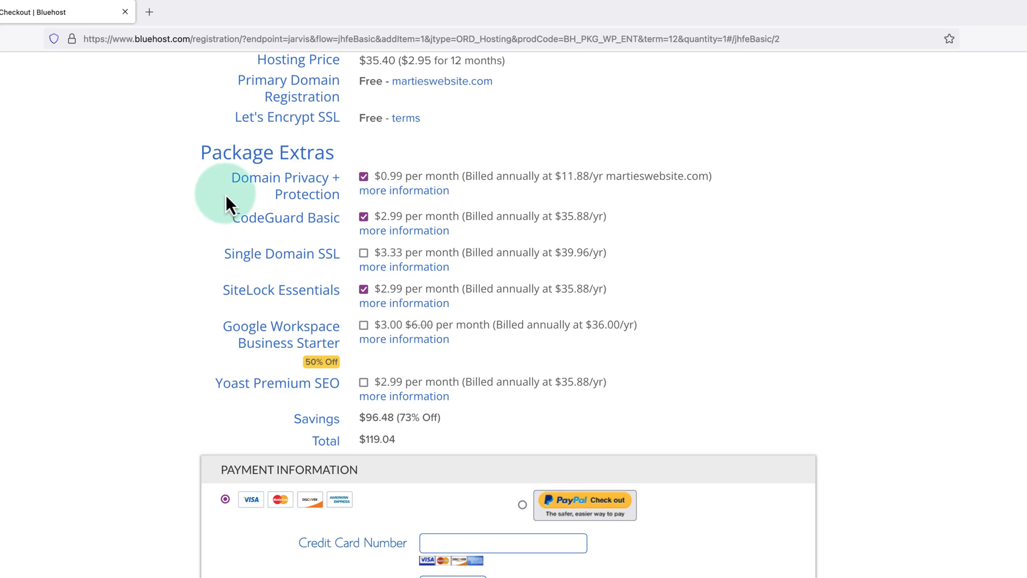
click(364, 177)
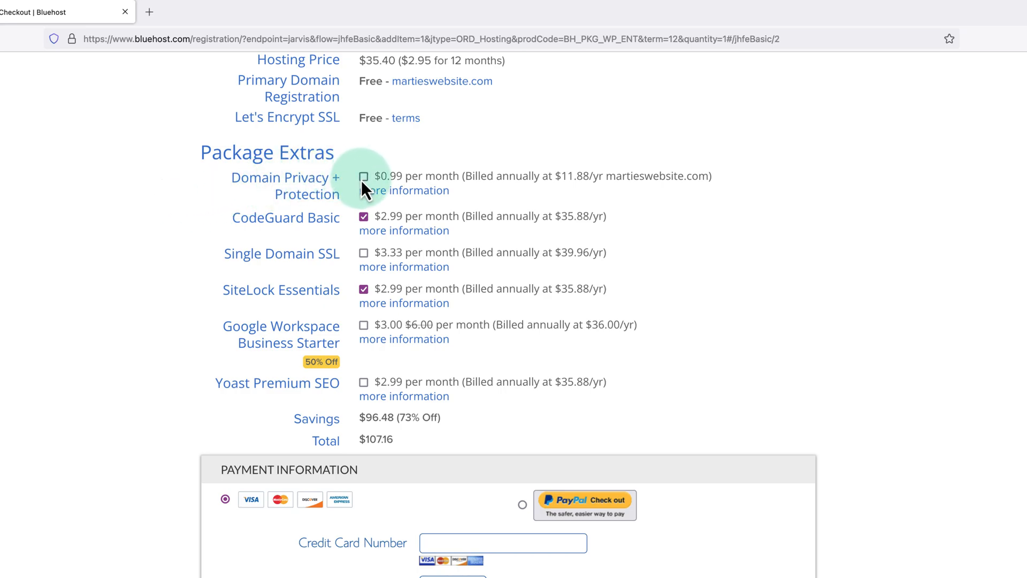
click(364, 216)
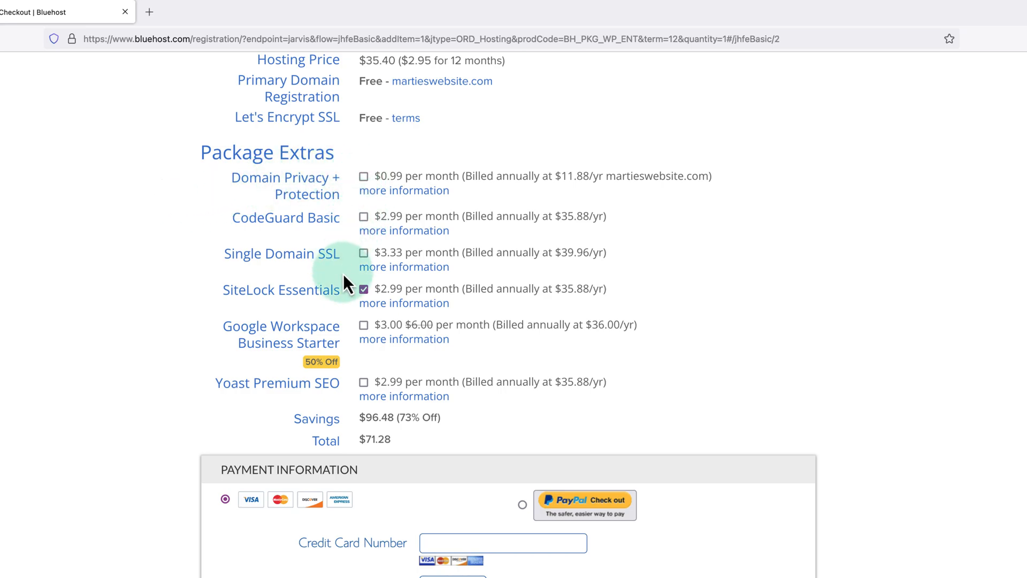
click(364, 289)
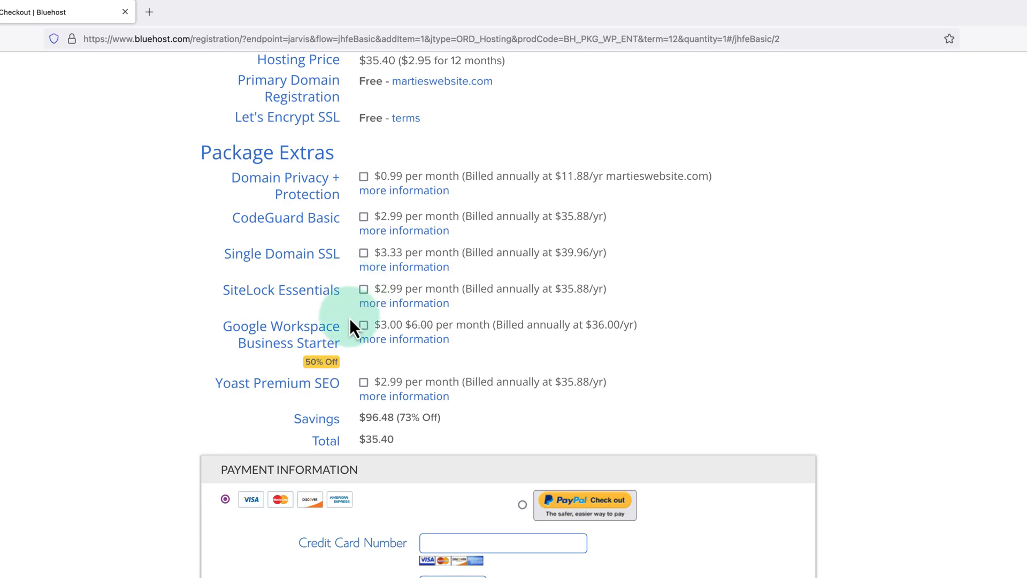
mouse_move(391, 366)
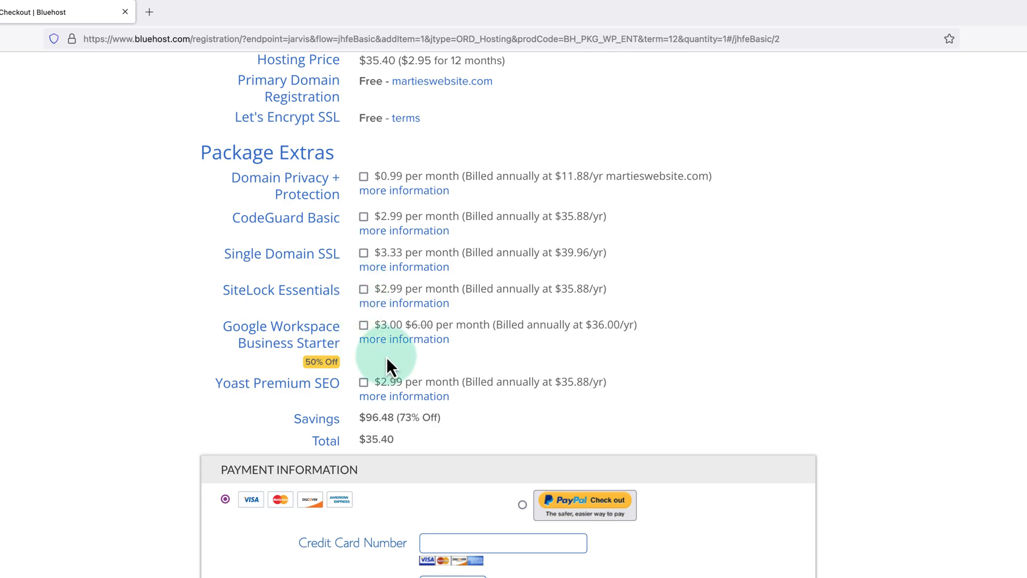
- Submit the 12-month Basic hosting order for martieswebsite.com, creating the account
scroll(down, 3)
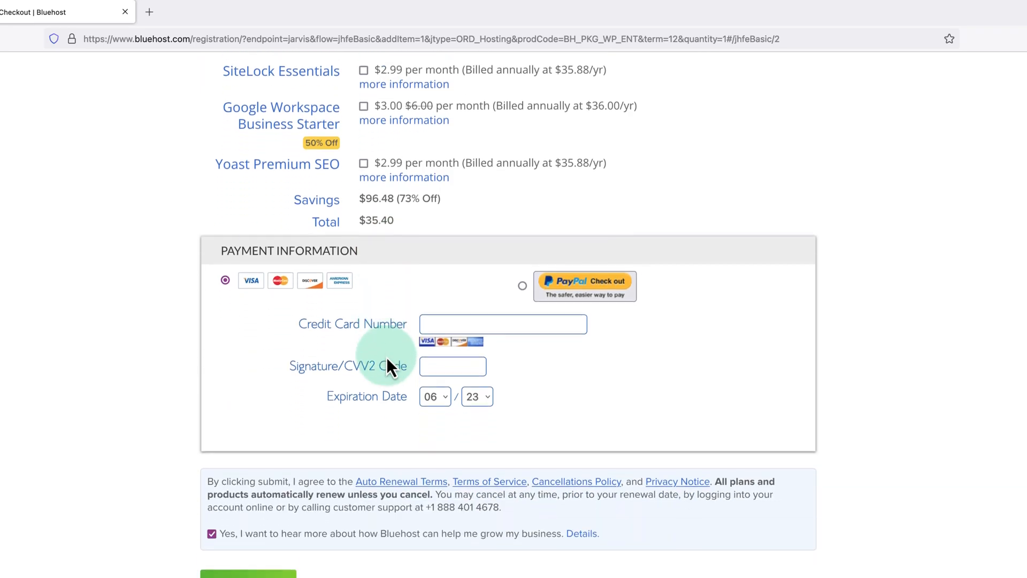
scroll(down, 3)
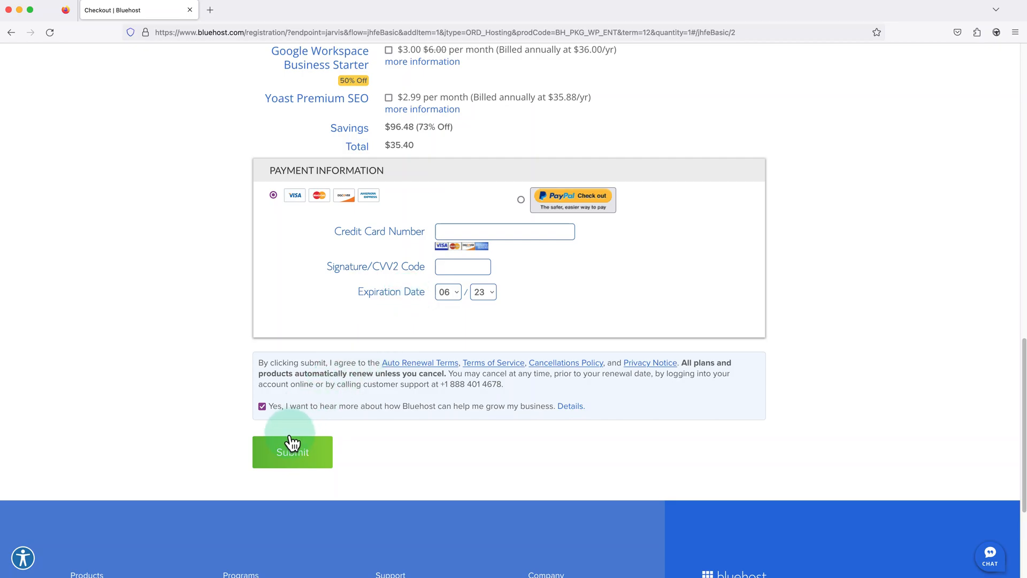
click(292, 451)
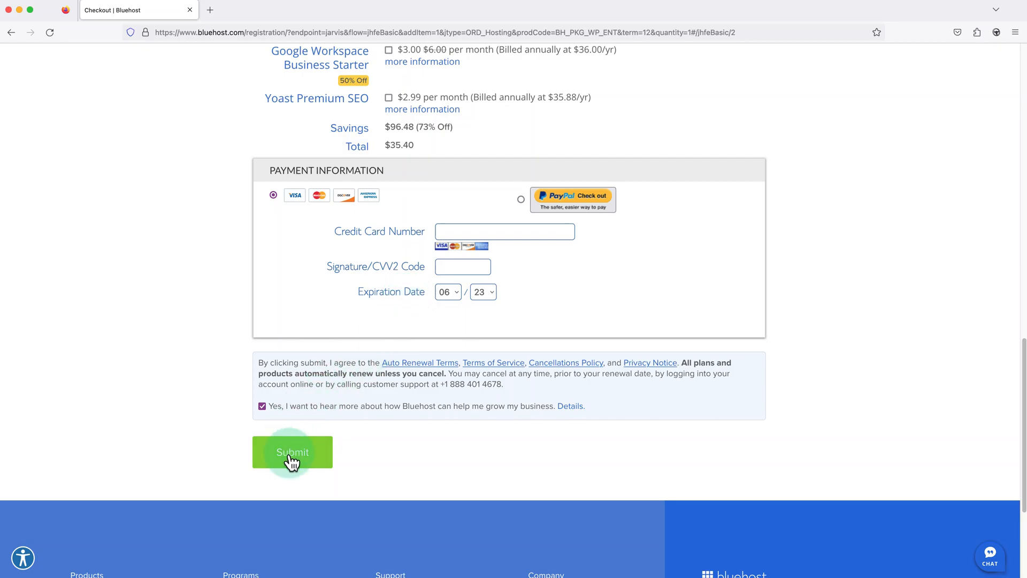
click(292, 451)
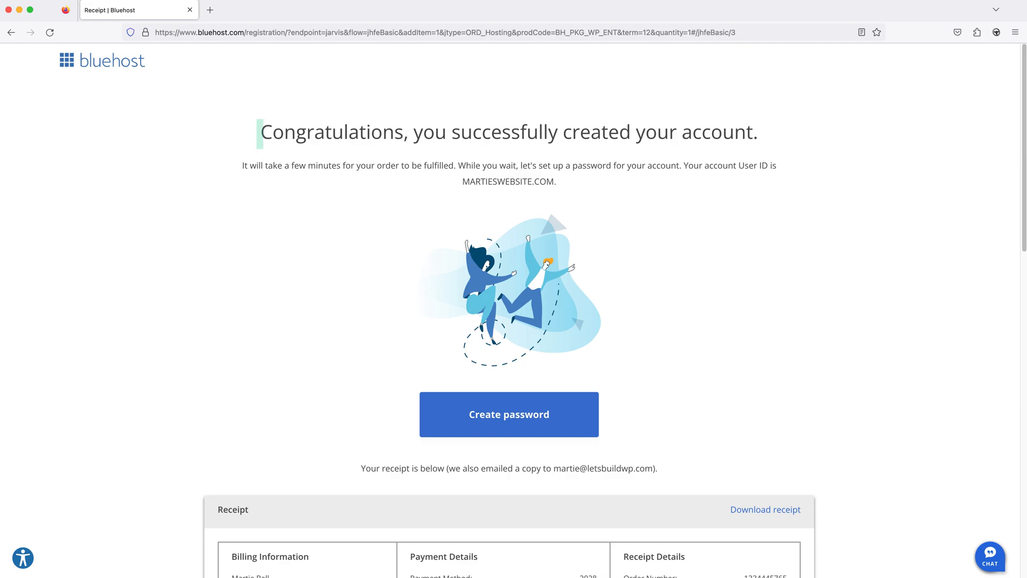
triple_click(510, 132)
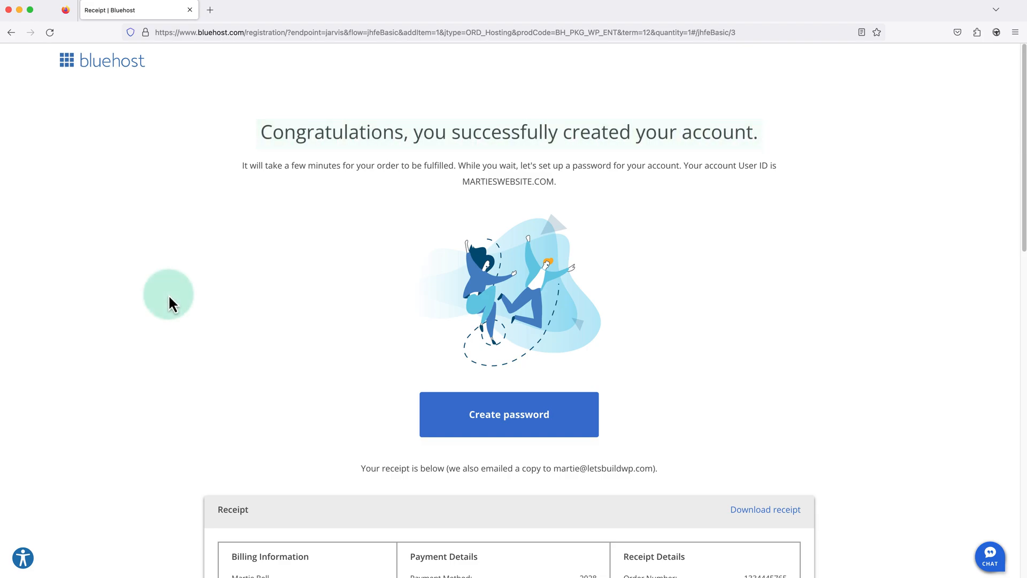
mouse_move(265, 377)
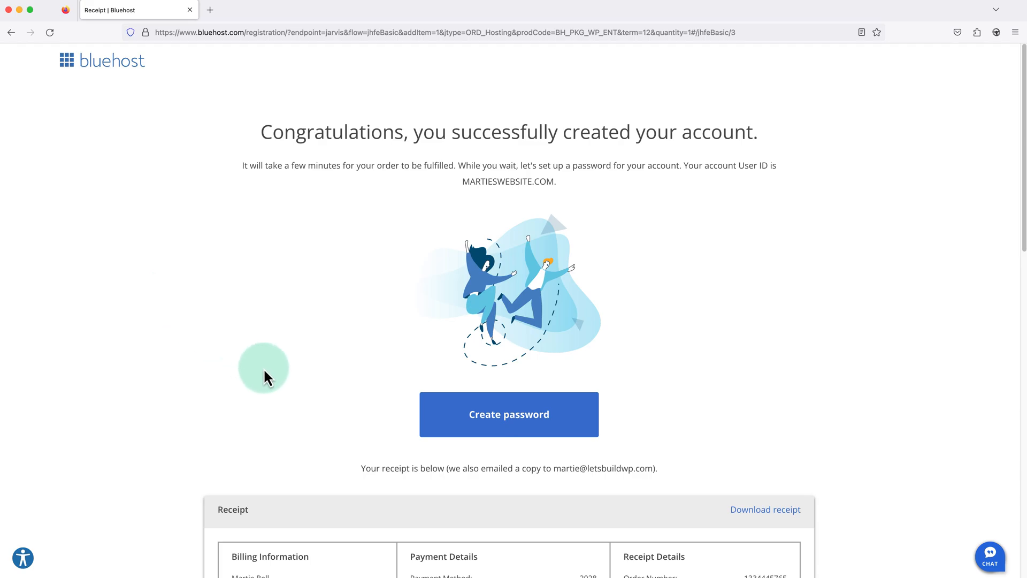
- Create and confirm the account password, then log into the Bluehost account with it
click(508, 414)
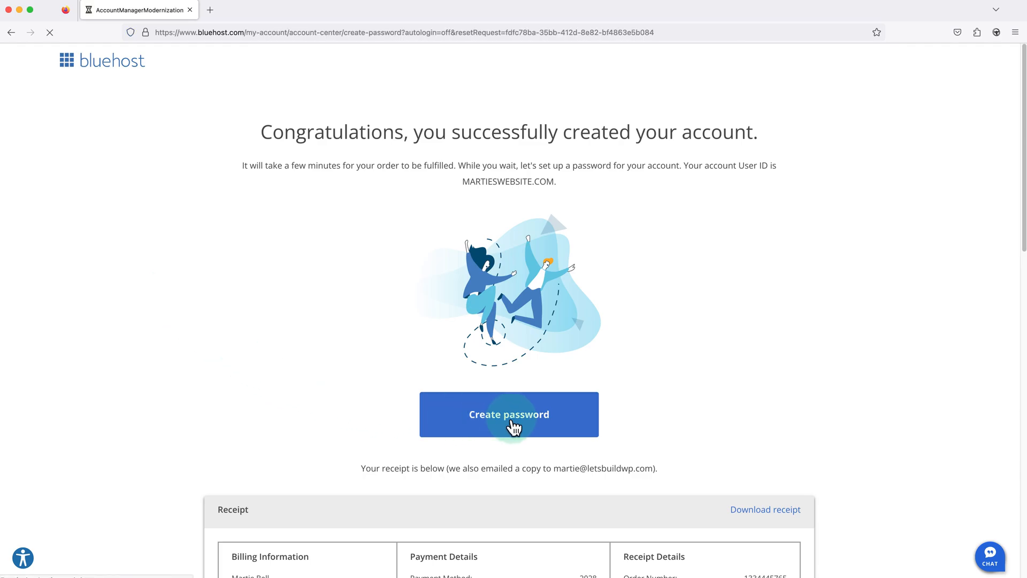
click(510, 414)
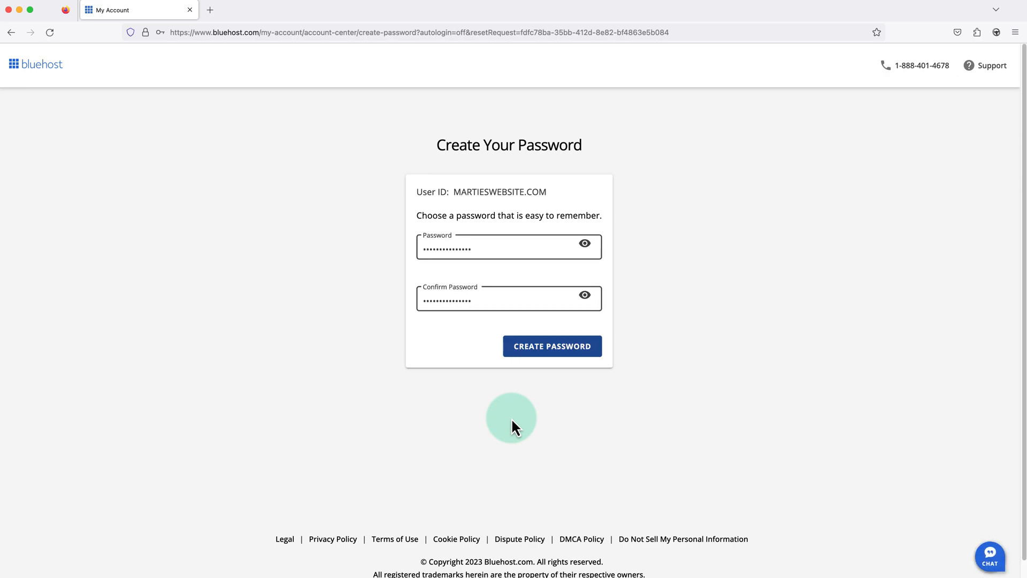
mouse_move(536, 401)
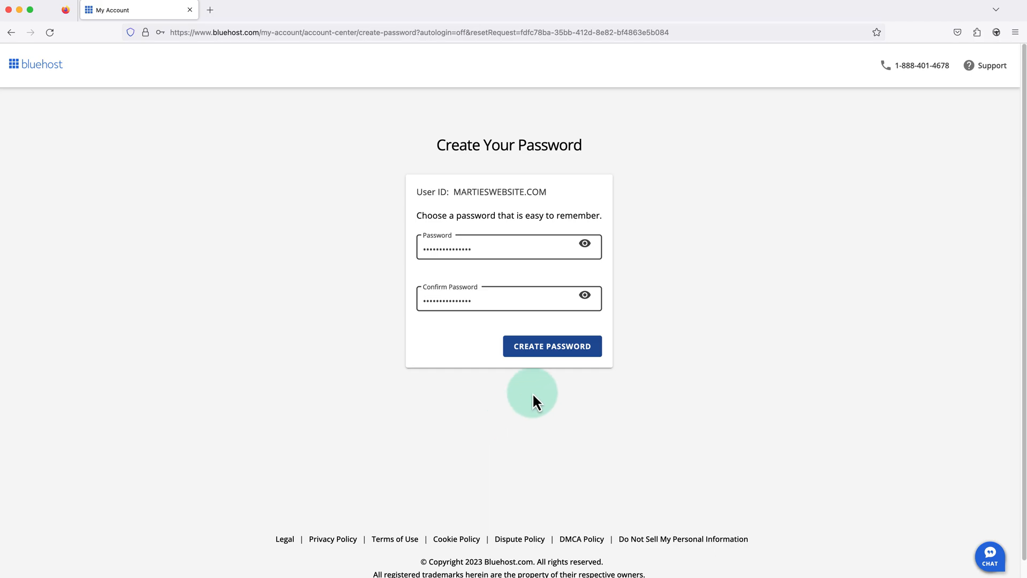
click(551, 345)
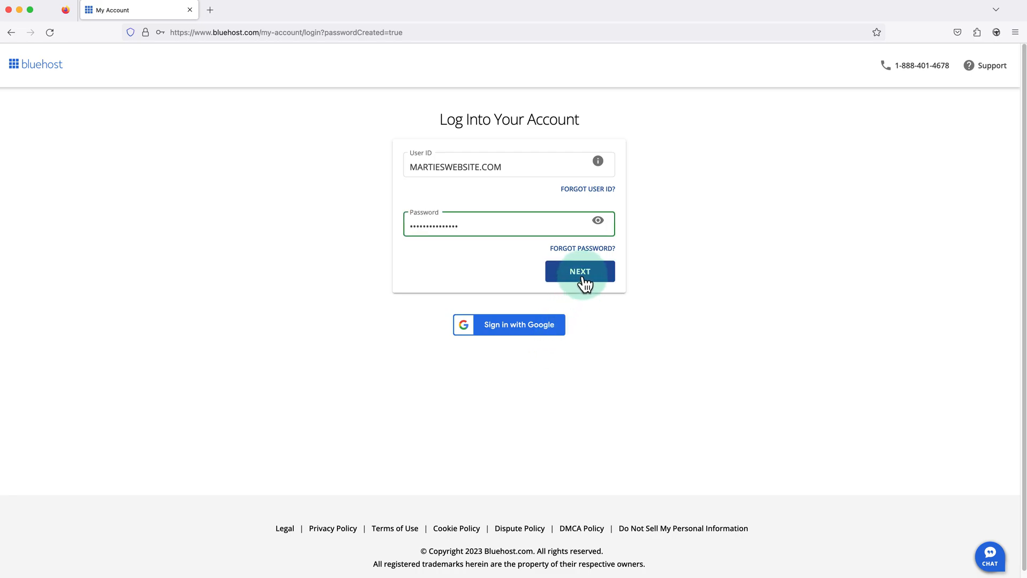
click(579, 271)
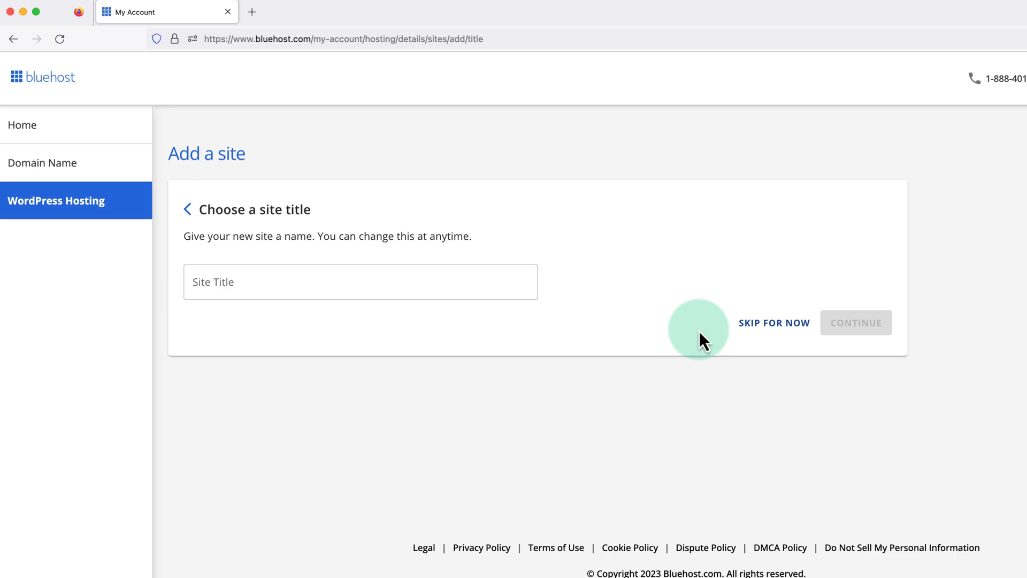
mouse_move(574, 260)
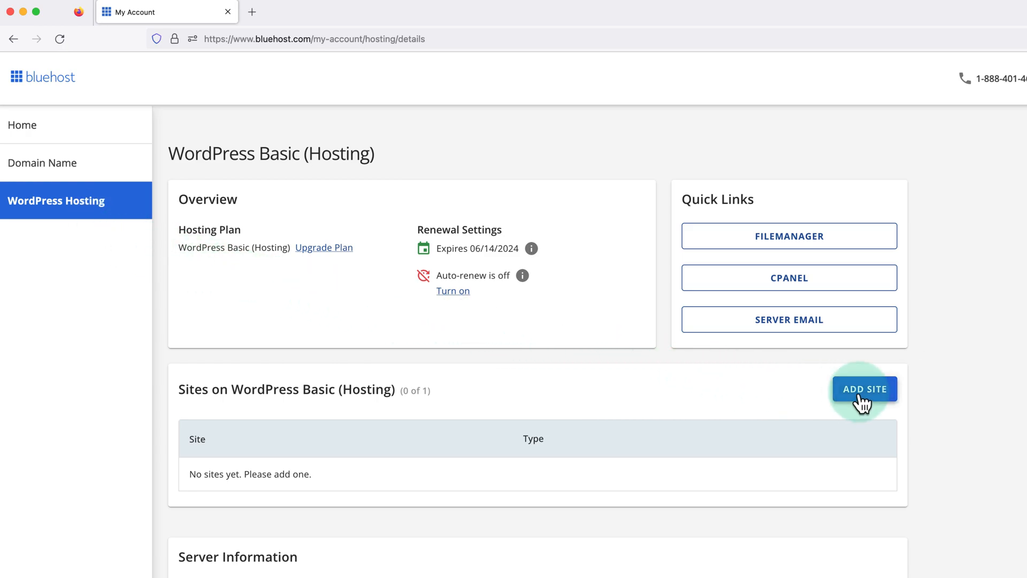
- Add a new site with a fresh WordPress install titled "Martie's Website"
click(865, 388)
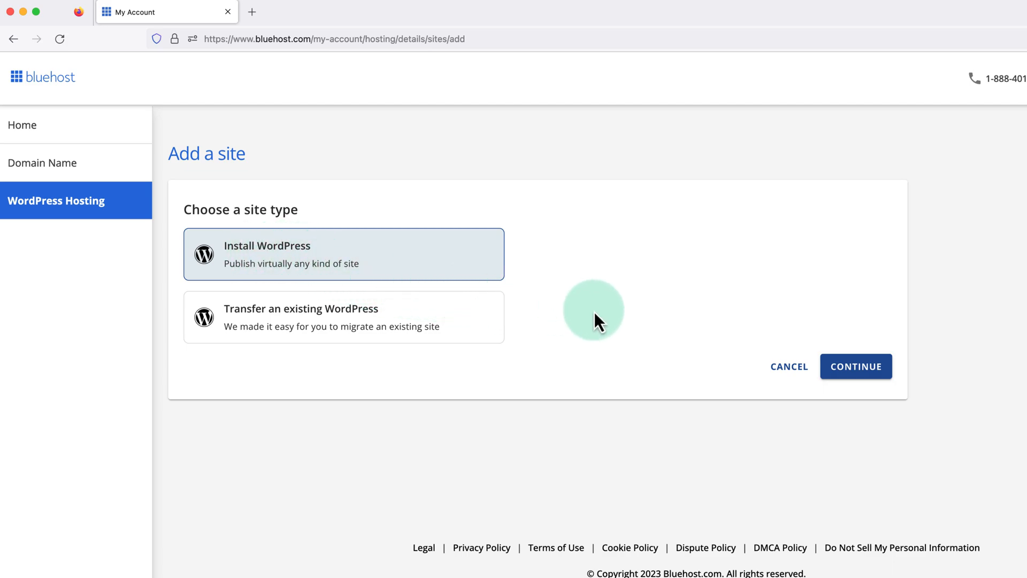
click(855, 366)
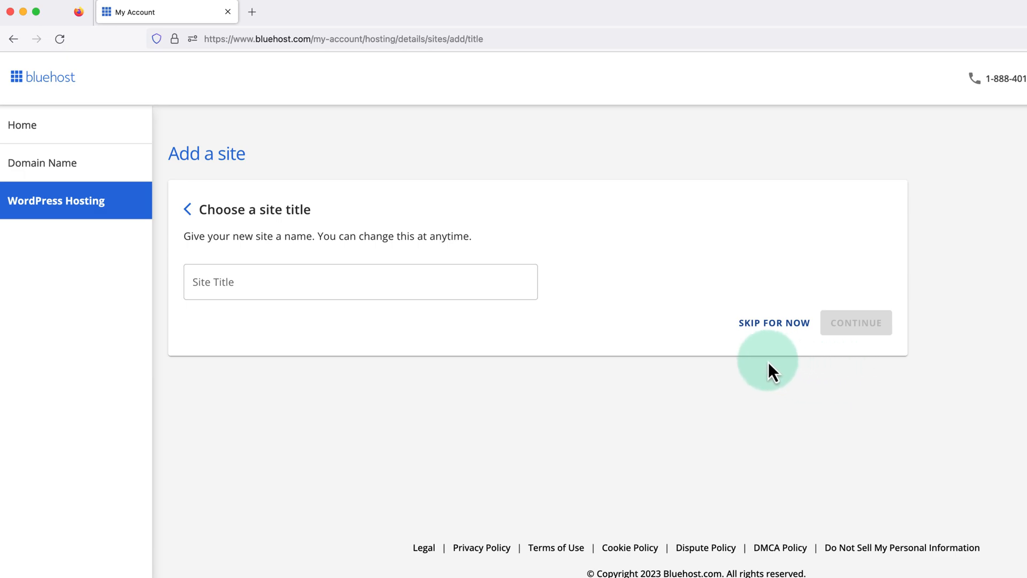
click(360, 281)
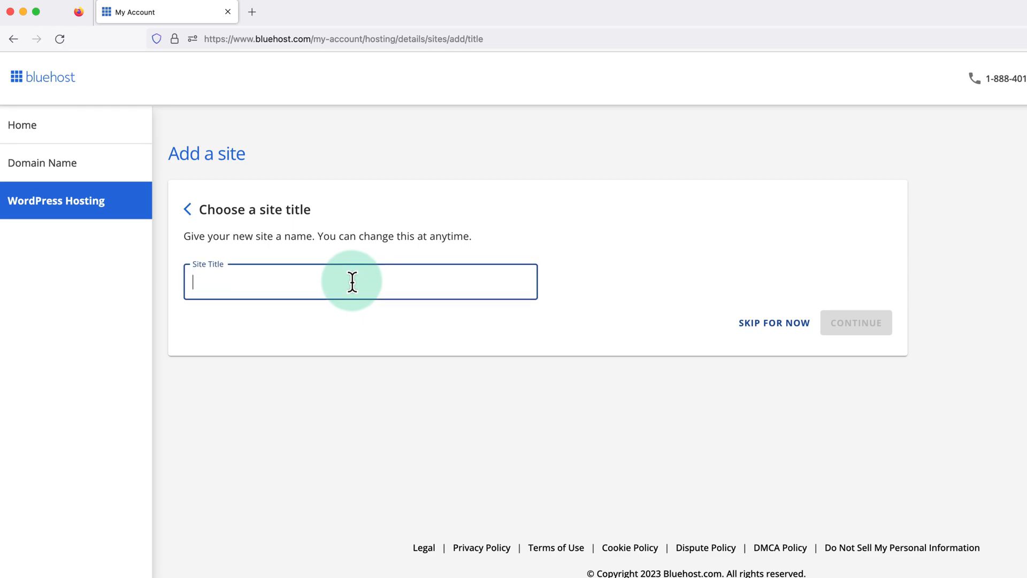
text(Martie's)
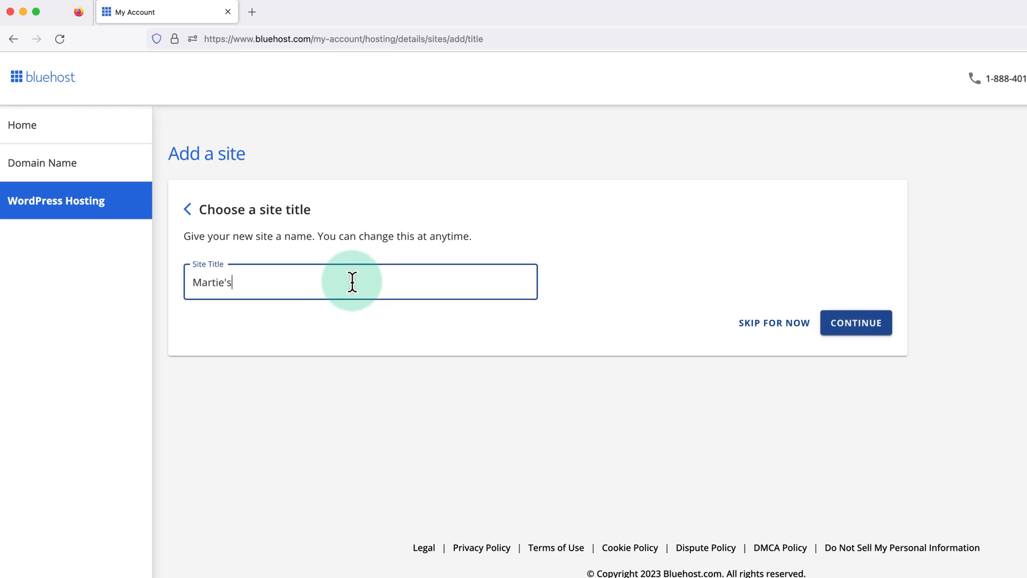
text(Website)
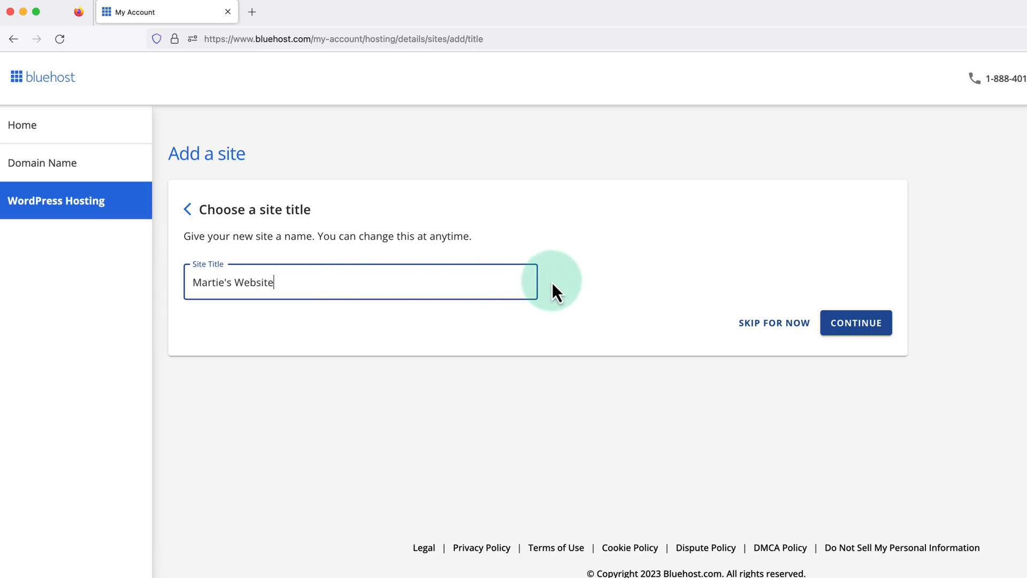
click(856, 322)
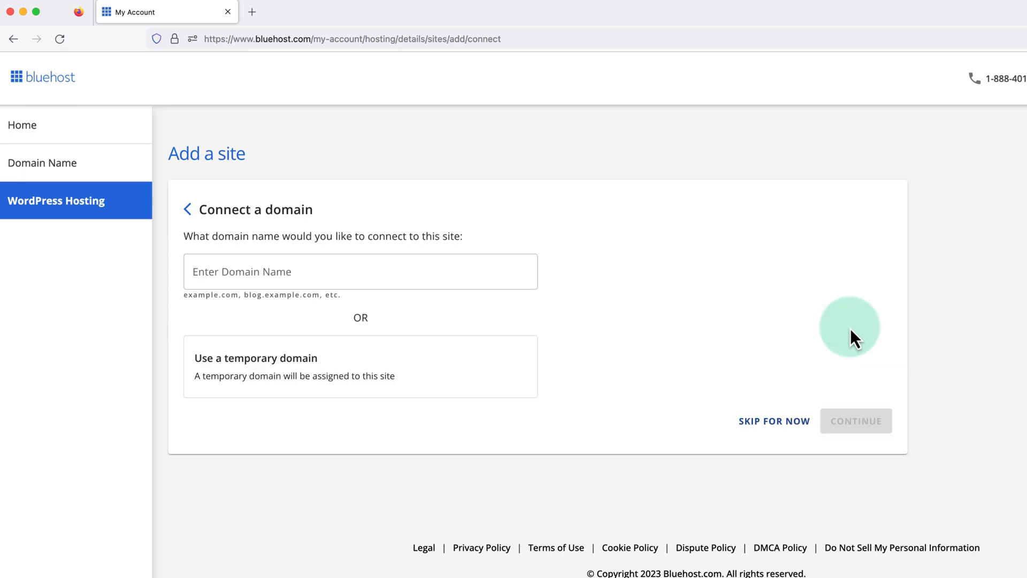
mouse_move(684, 293)
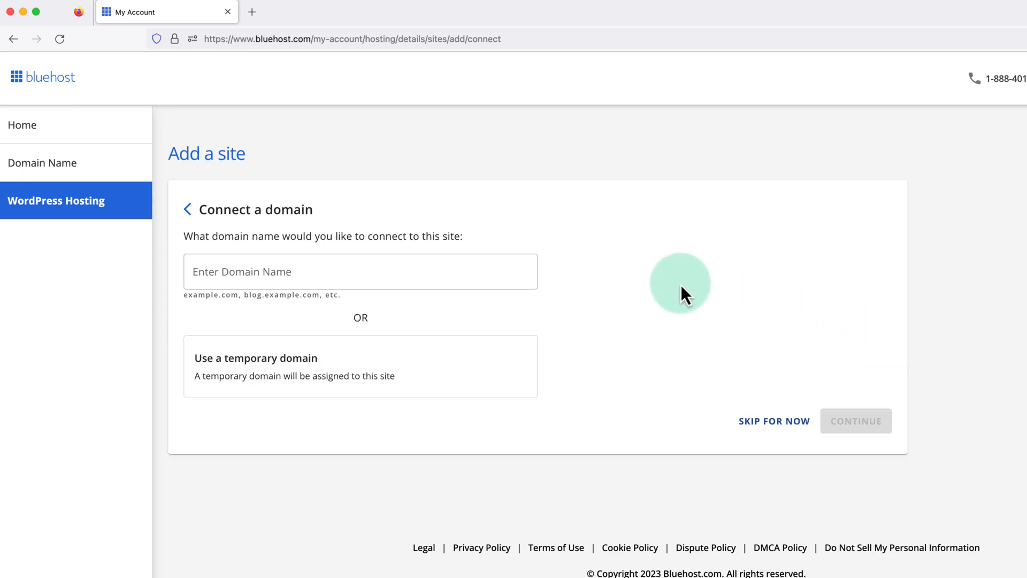
- Enter martieswebsite.com as the domain to connect to the new site
click(360, 271)
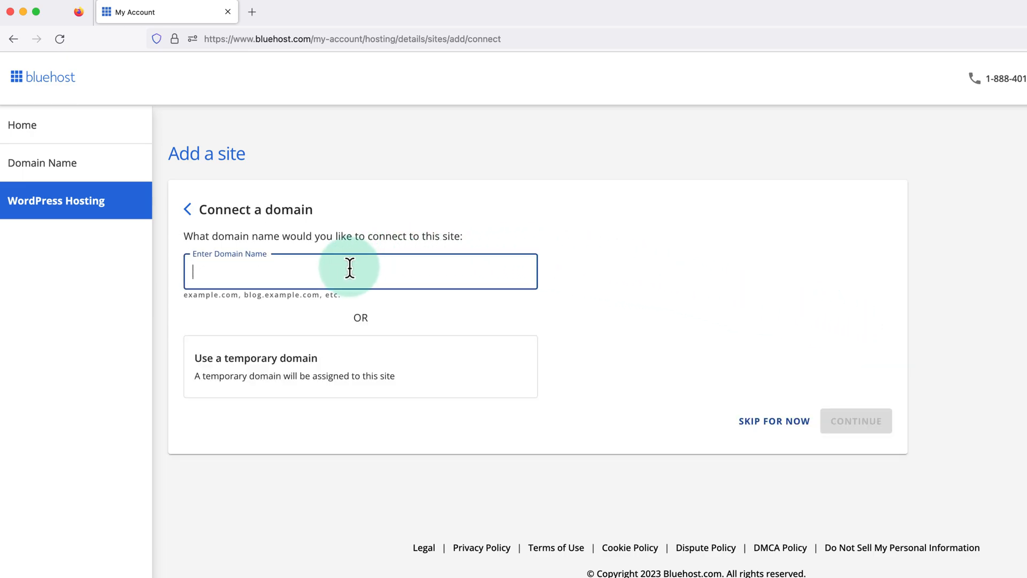
mouse_move(376, 226)
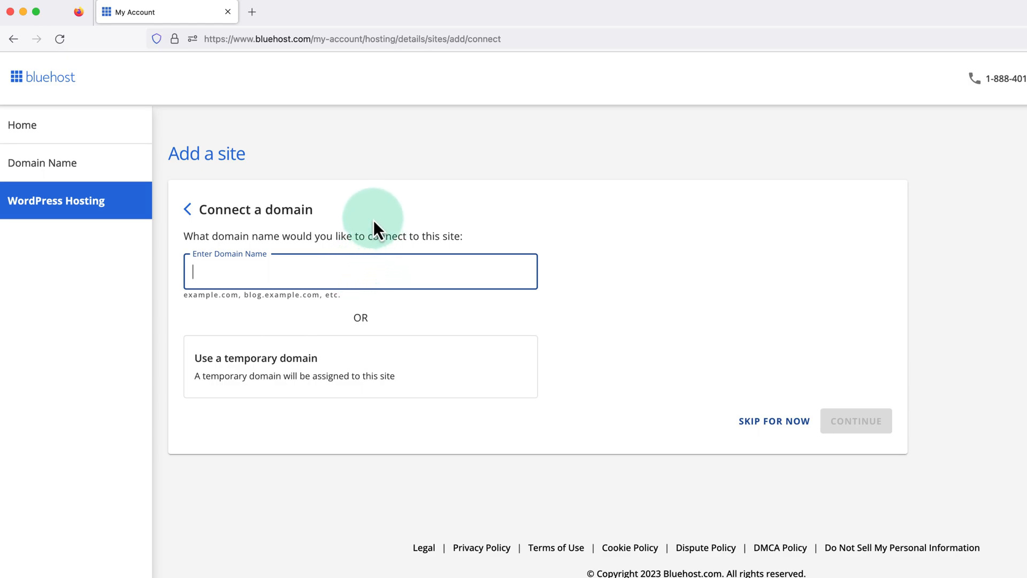
text(martieswebsite.com)
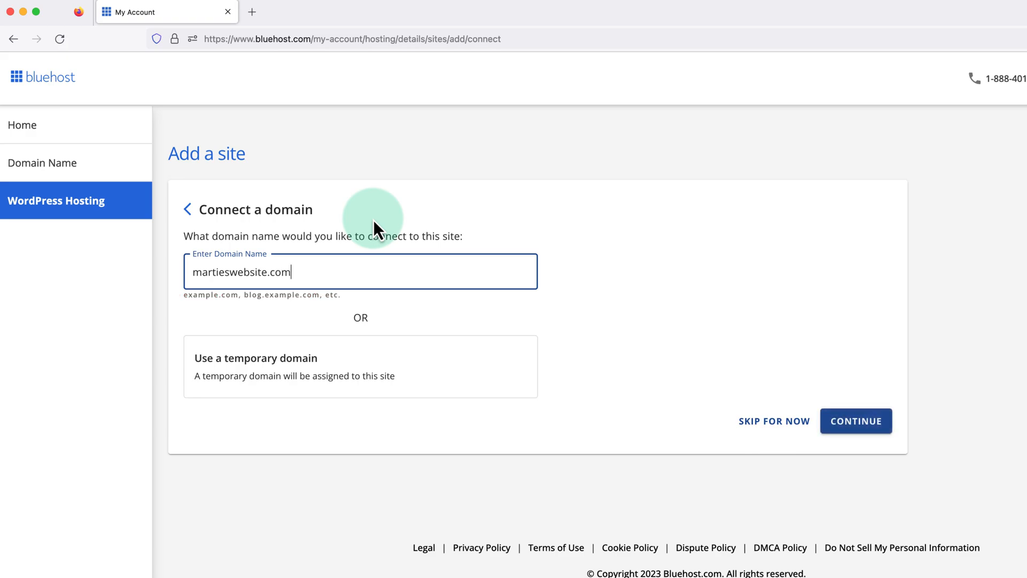
mouse_move(573, 284)
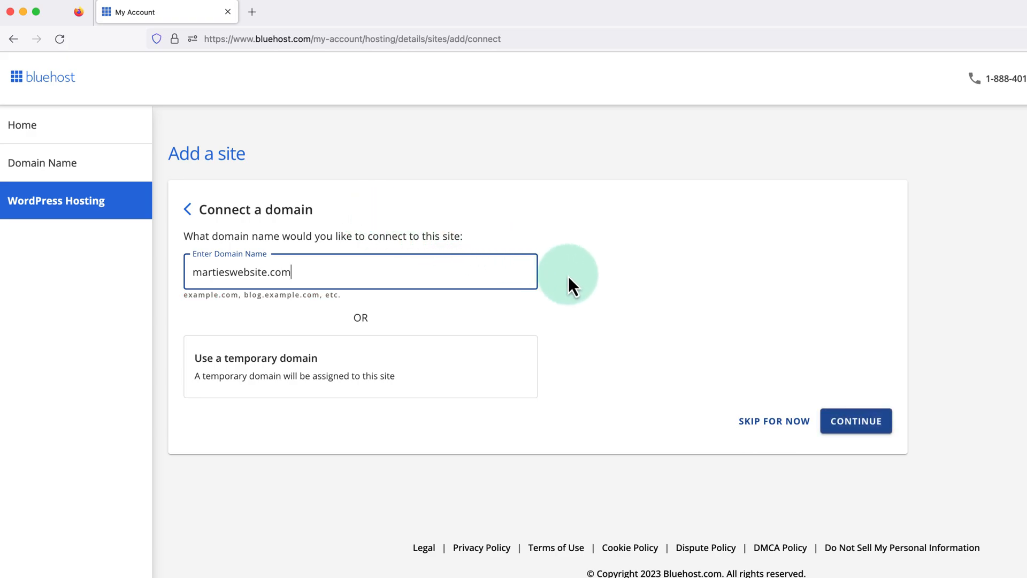
- Continue with the domain so Martie's Website is listed, then choose Log In from its options menu
click(856, 421)
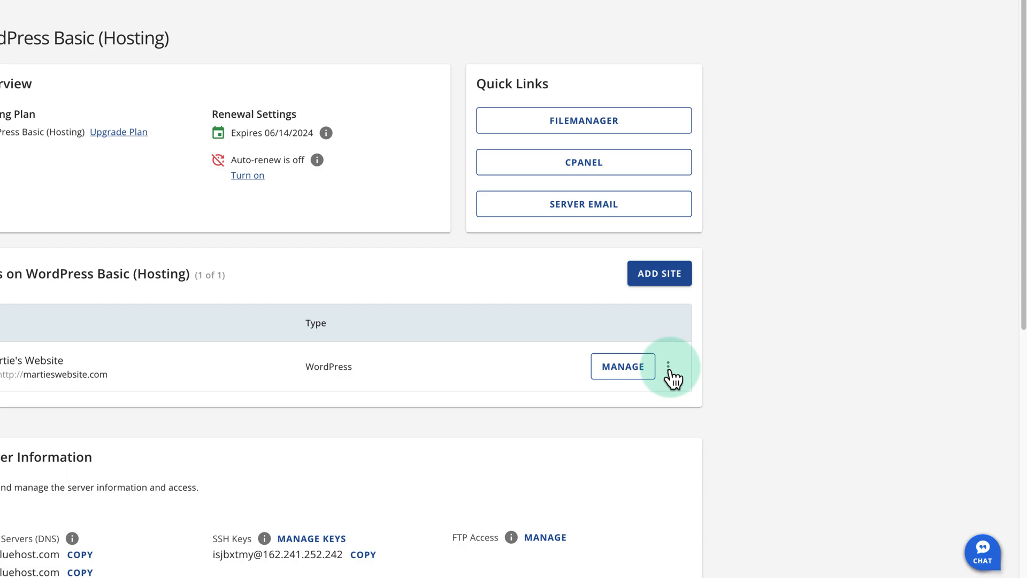
click(668, 366)
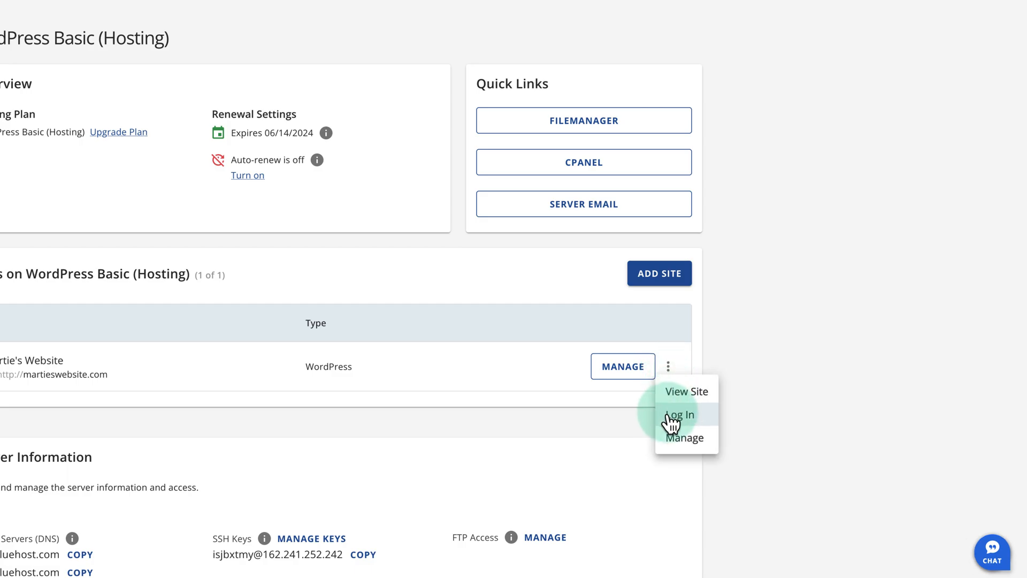
click(678, 416)
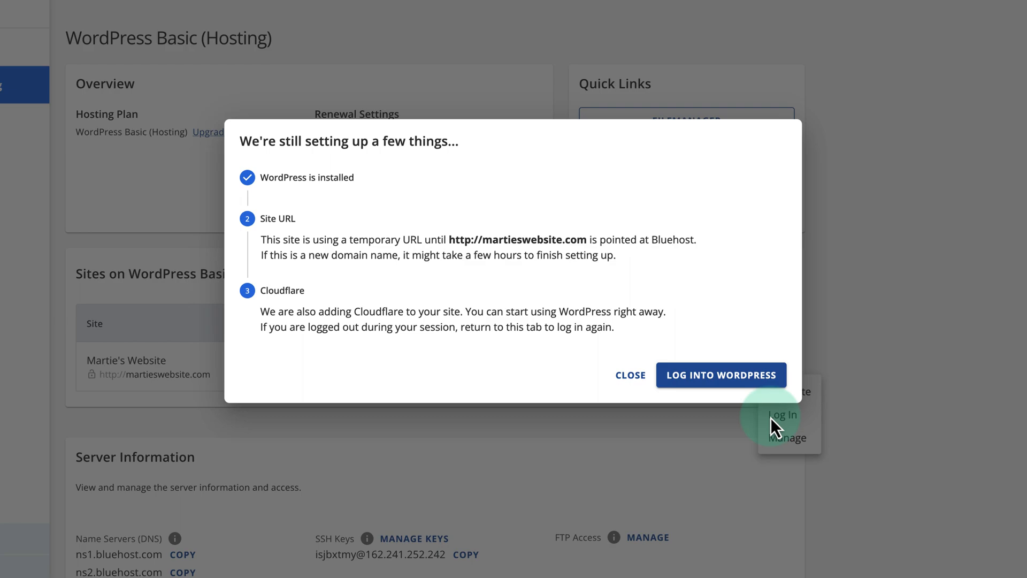
mouse_move(720, 374)
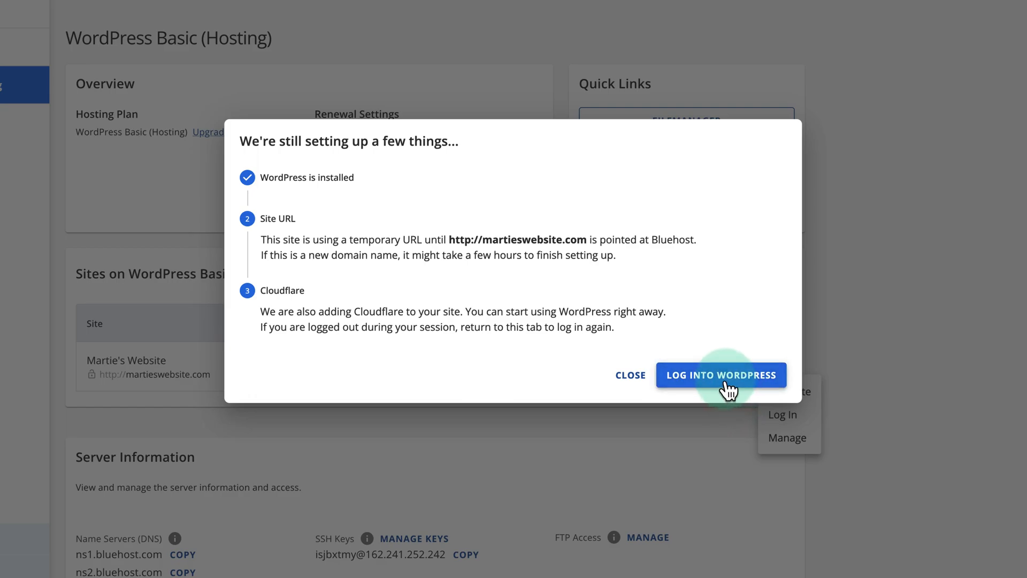
- Log into WordPress and exit the Bluehost onboarding without finishing, landing on the site front page
click(721, 374)
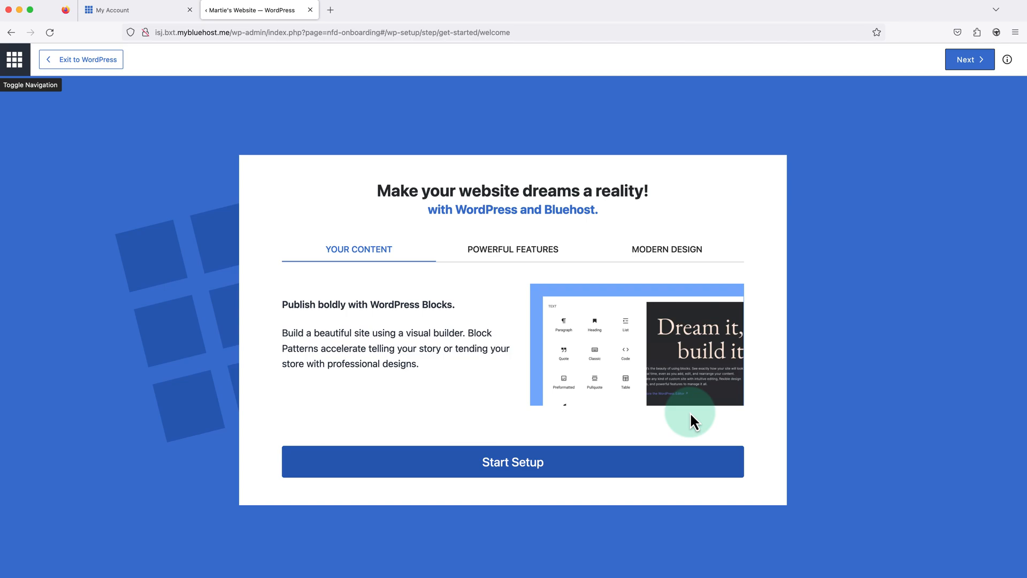
mouse_move(683, 426)
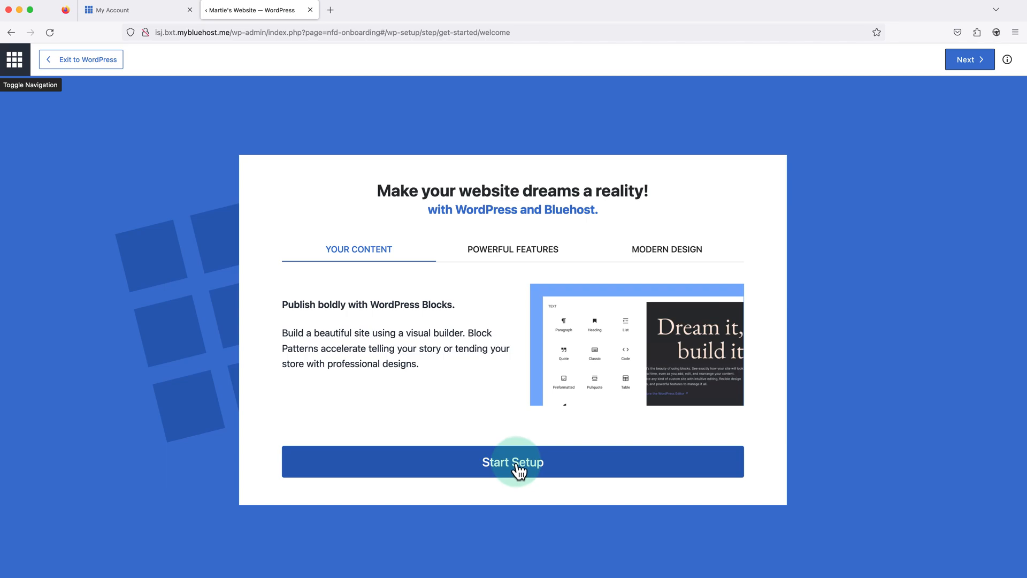
mouse_move(108, 83)
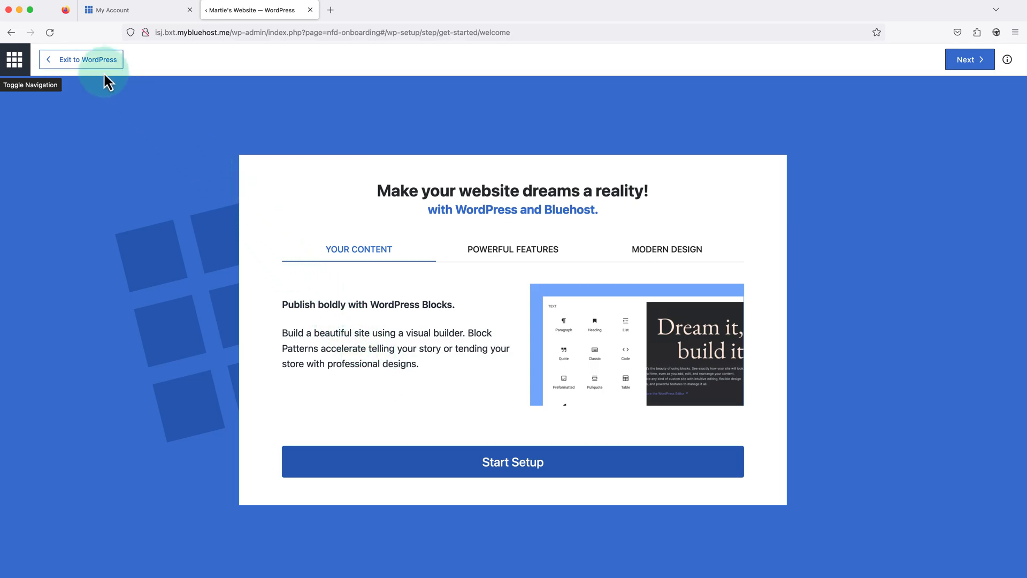
click(87, 60)
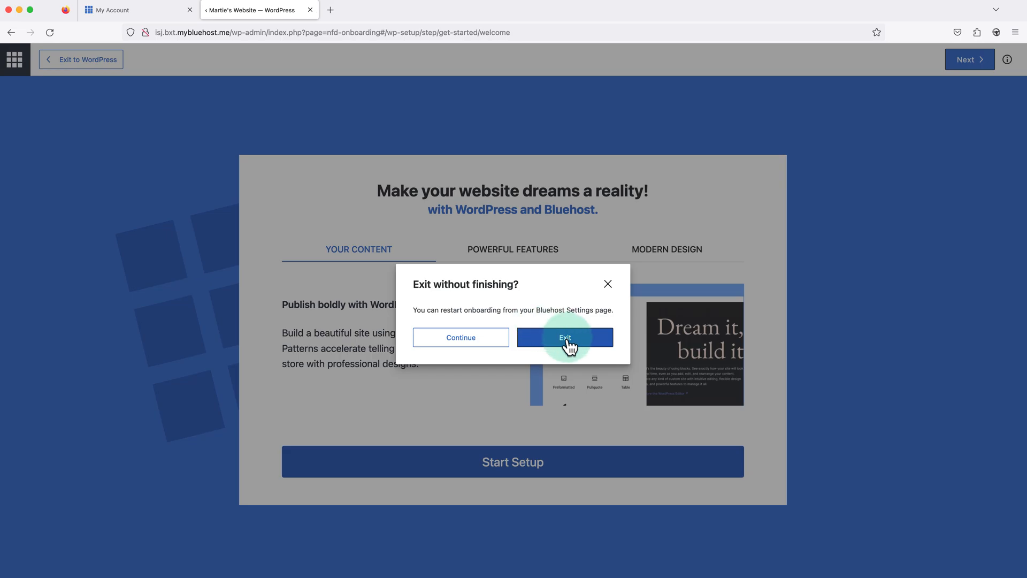
click(565, 337)
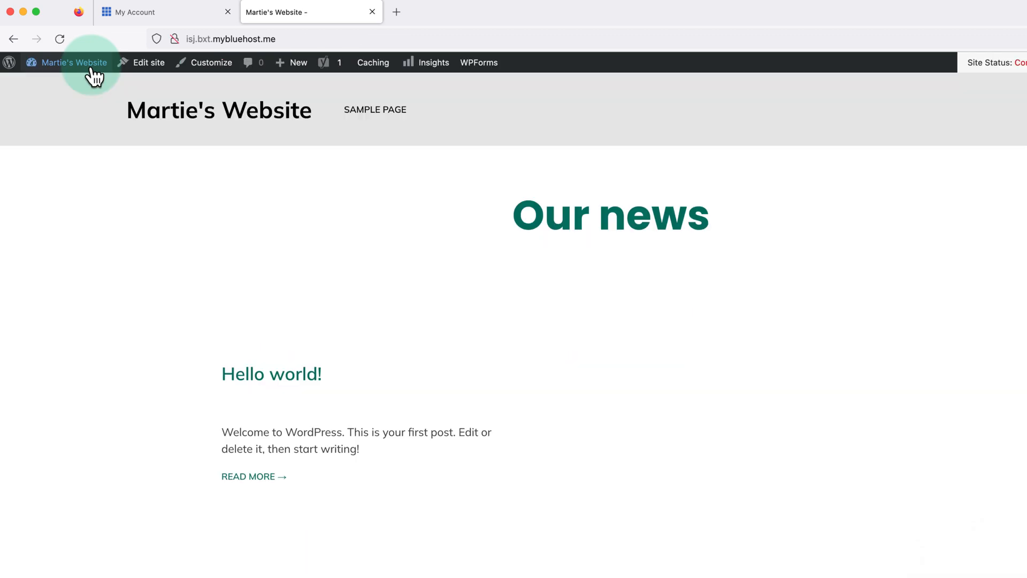
mouse_move(333, 169)
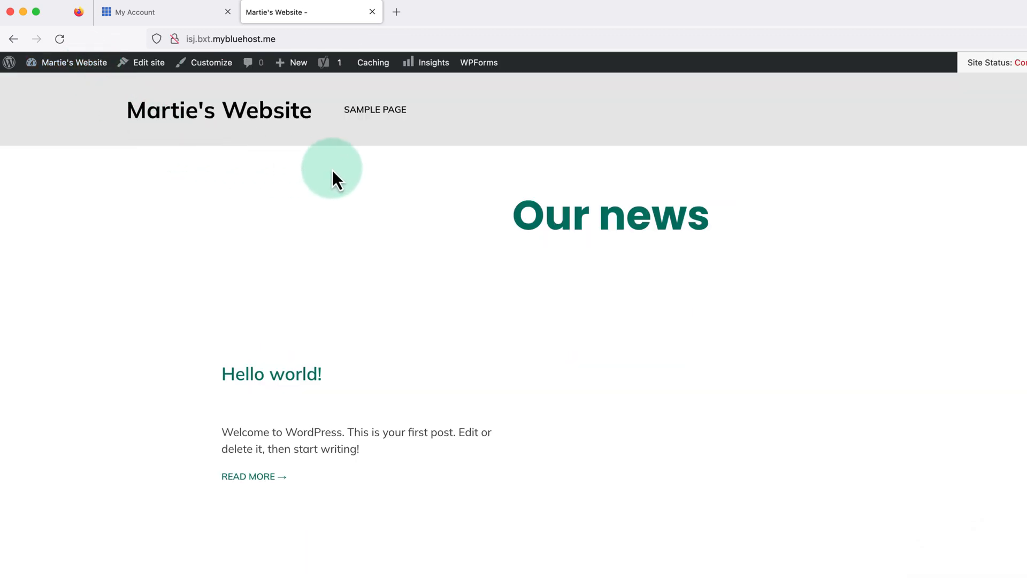
- Look over the default site and its Sample Page, then go to the WordPress dashboard
scroll(down, 3)
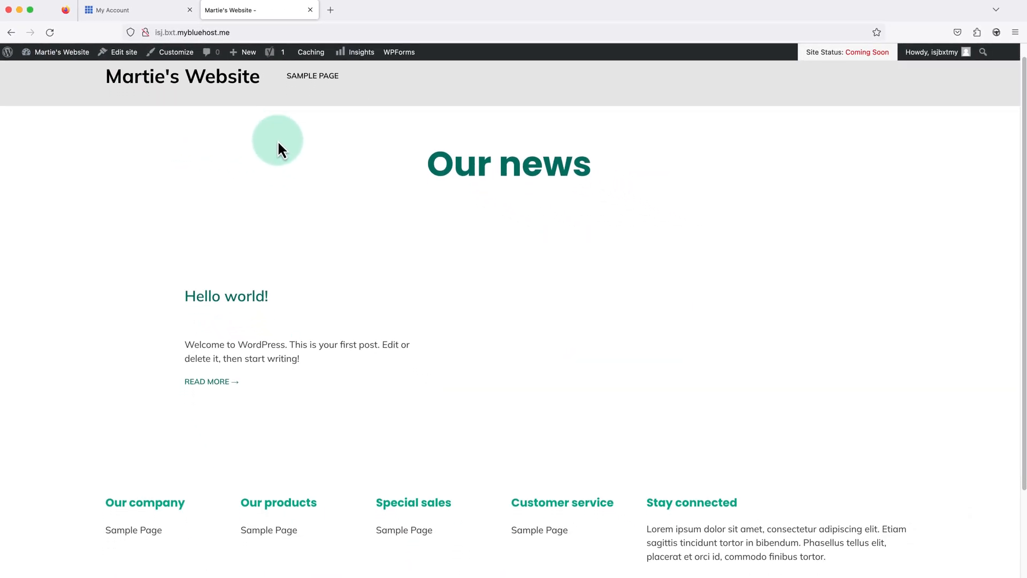
scroll(down, 3)
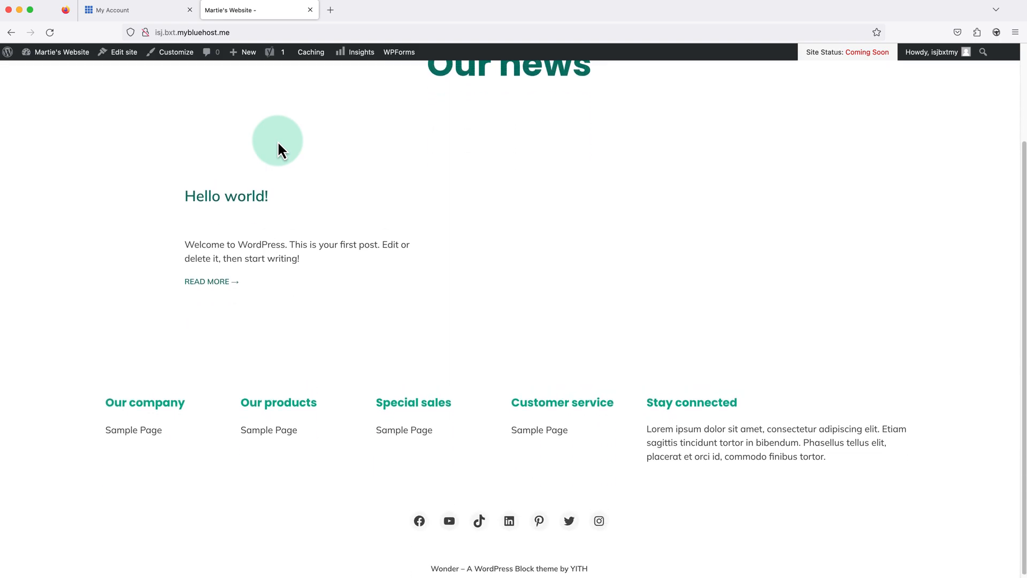
scroll(up, 3)
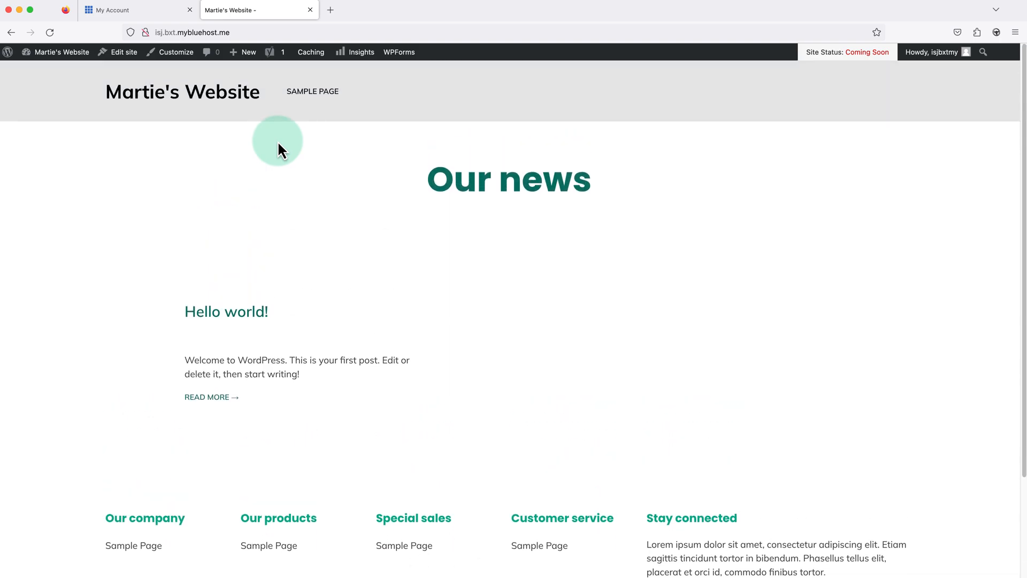
click(312, 91)
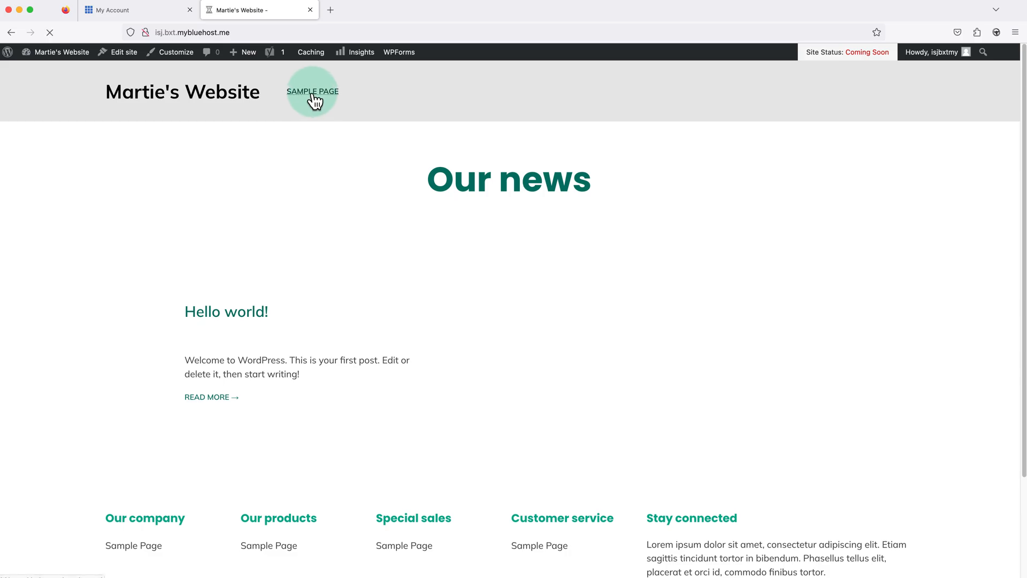
click(312, 91)
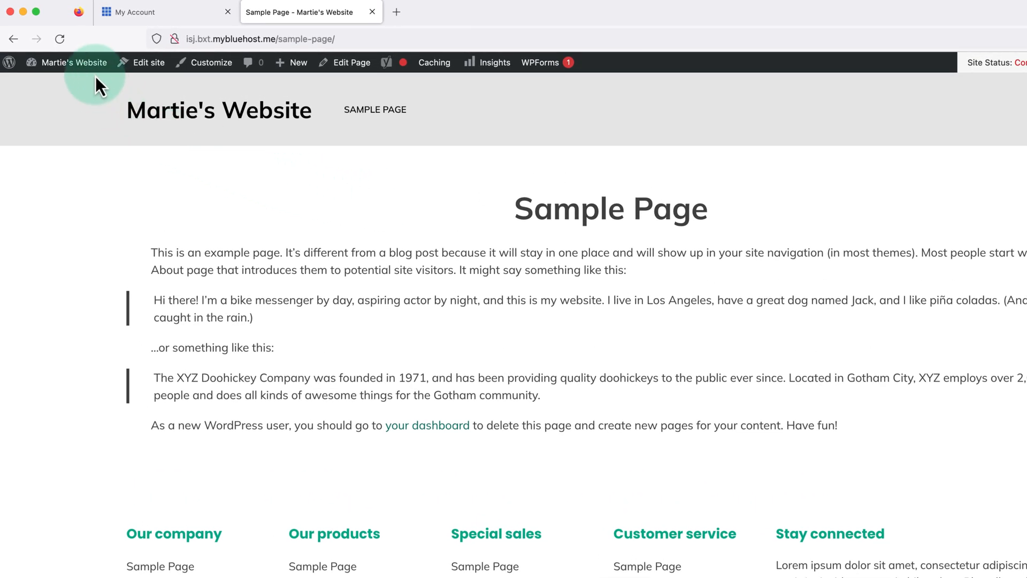
click(74, 62)
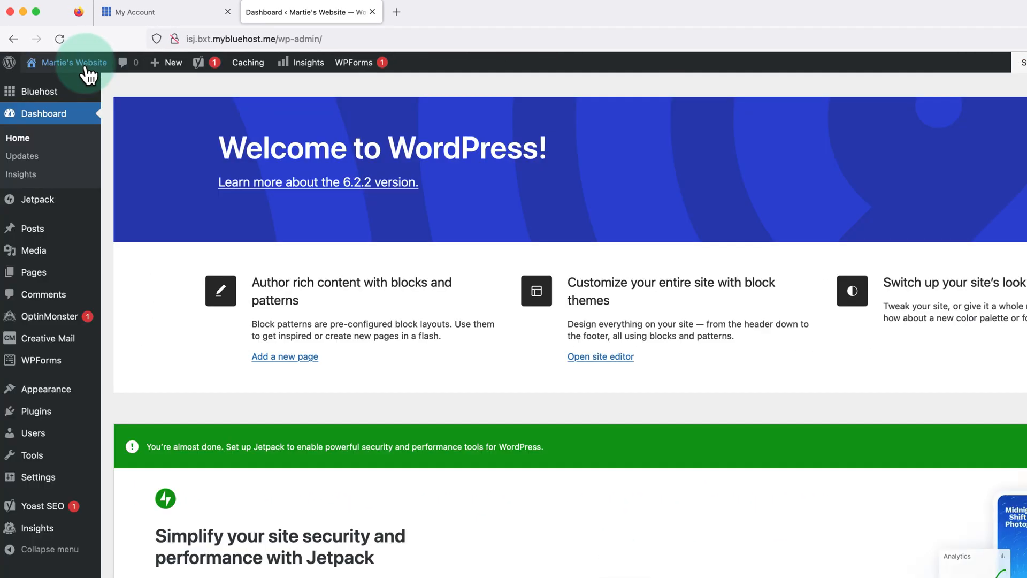
mouse_move(200, 200)
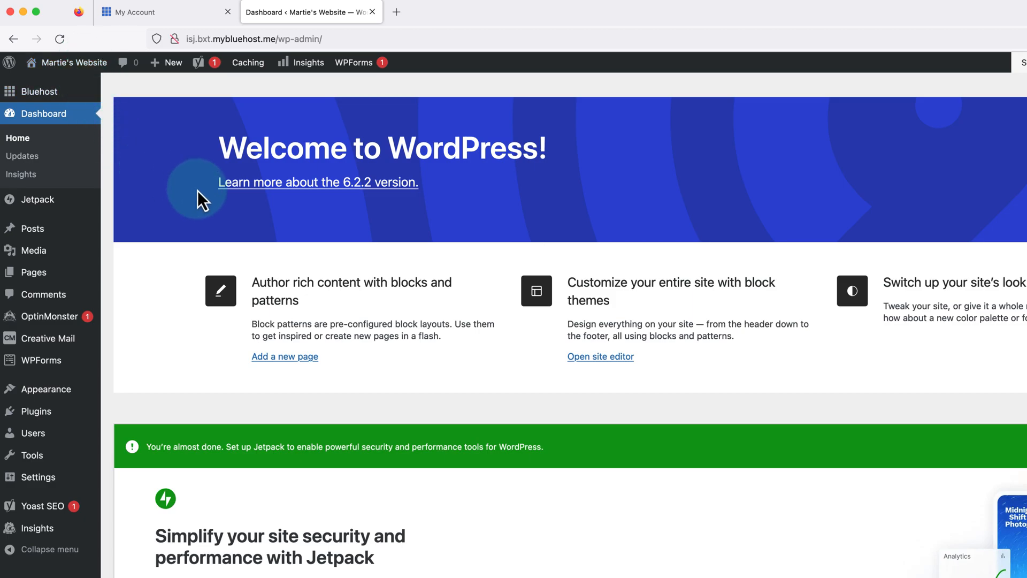